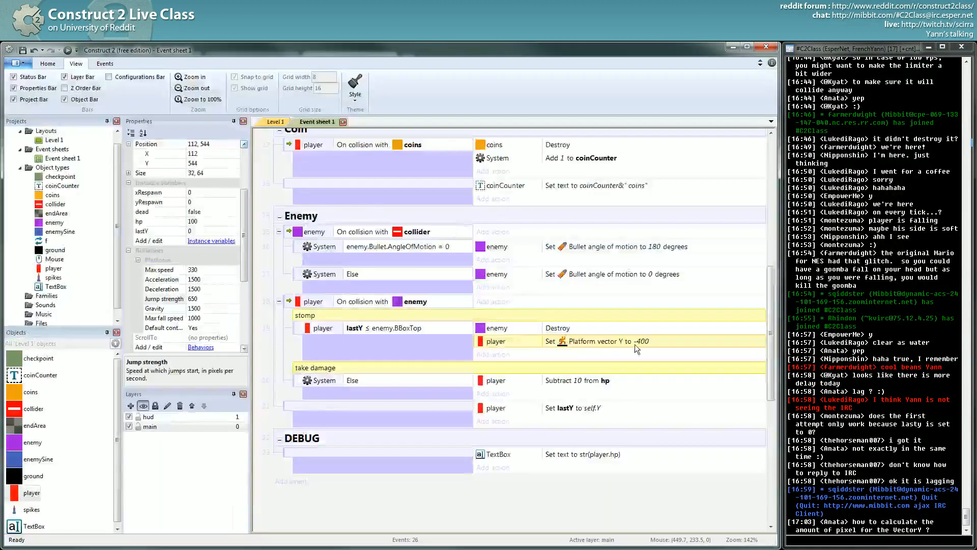
Step: Change the stomp bounce's Set vector Y value from -400 to -self.Platform.JumpStrength
double_click(603, 341)
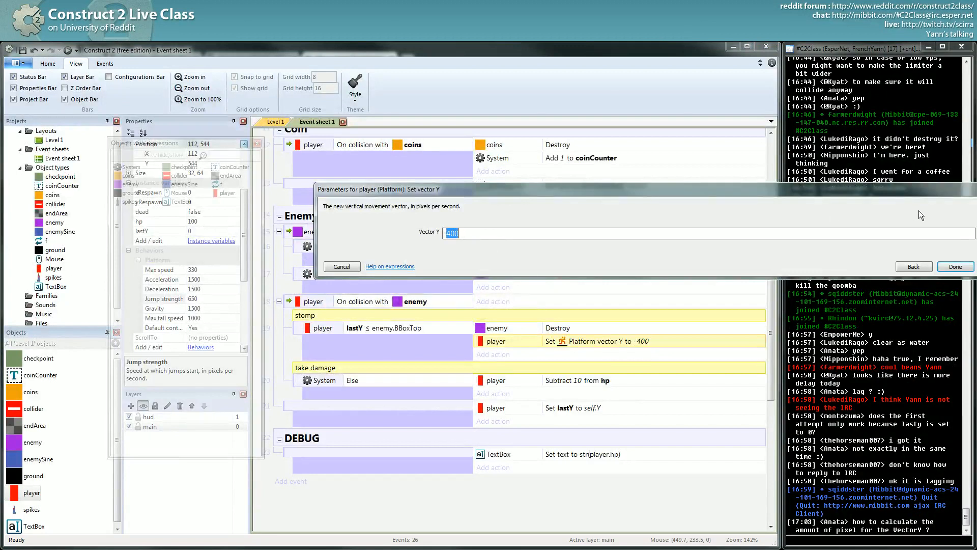
click(954, 267)
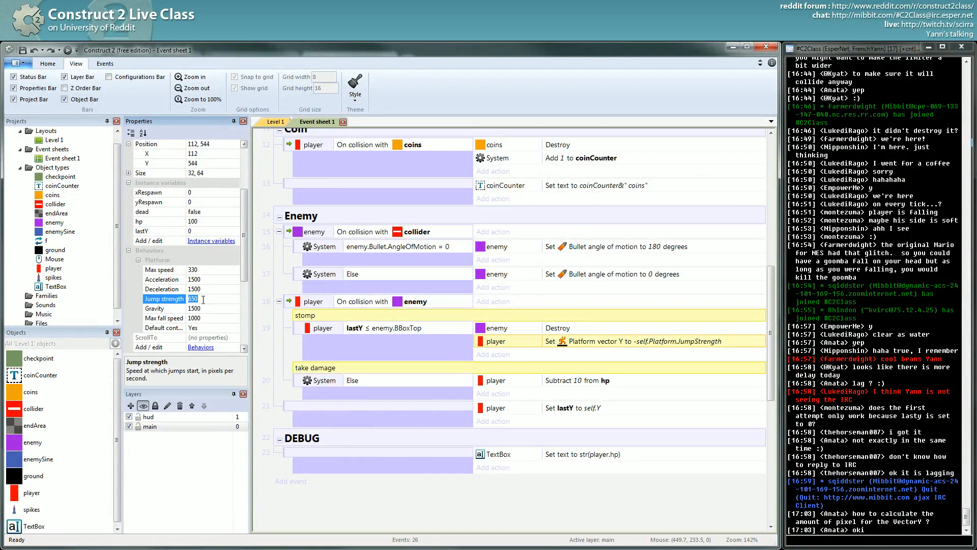
Step: Scroll to the stomp sub-event and start adding another condition to it
scroll(down, 3)
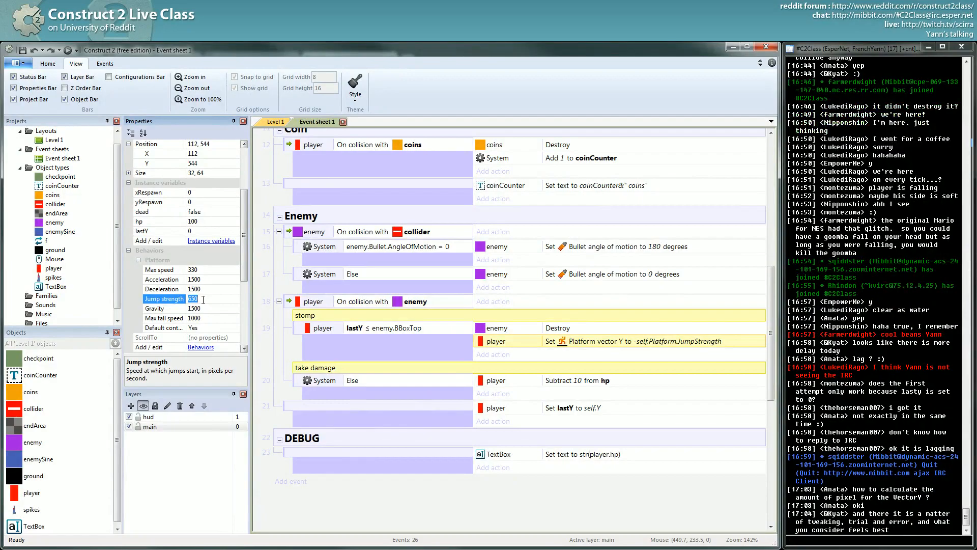
click(202, 299)
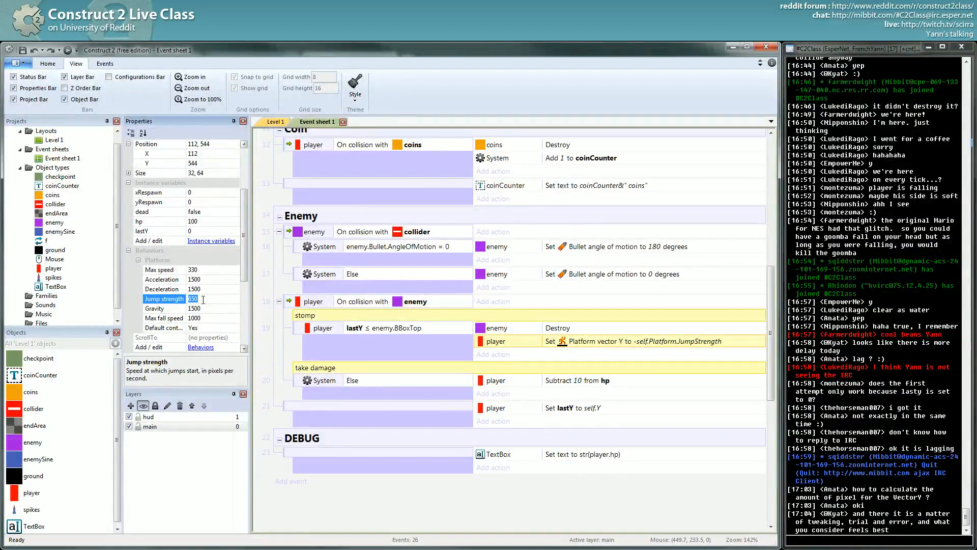
scroll(down, 3)
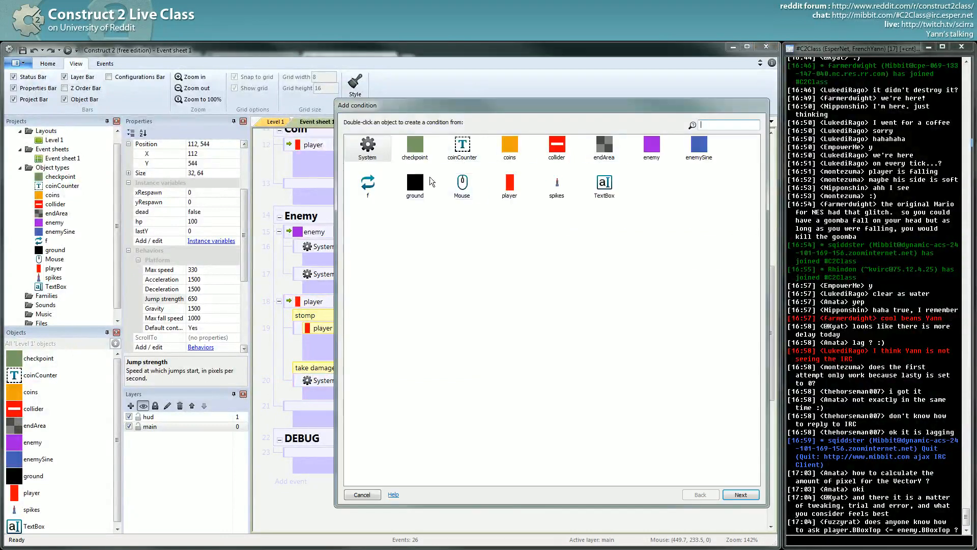
Step: Insert the Keyboard object and browse its key-related conditions
click(361, 494)
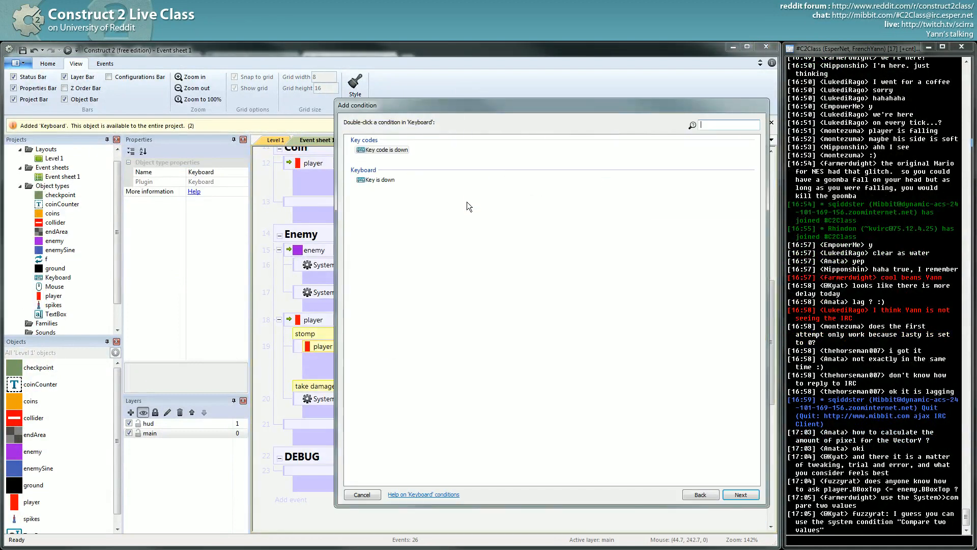
click(386, 149)
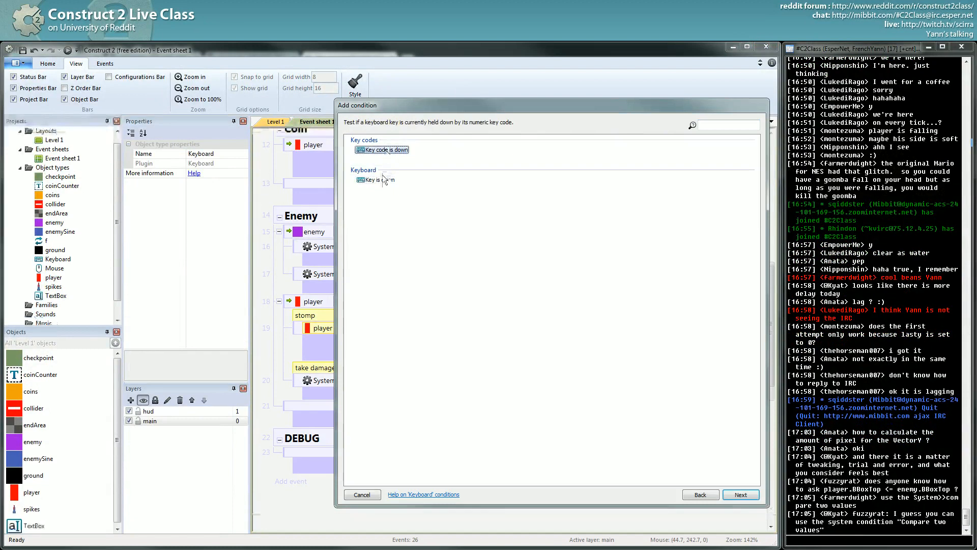
click(377, 180)
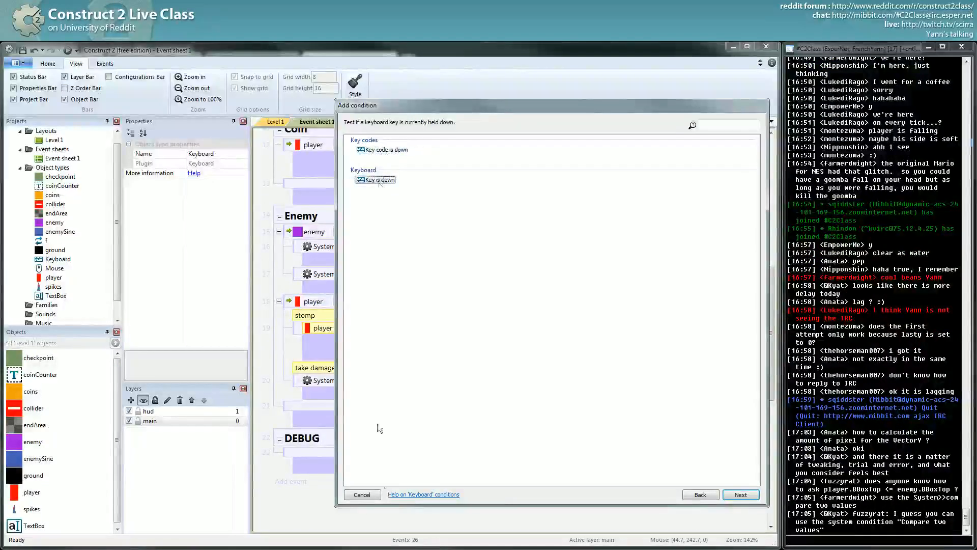
click(699, 494)
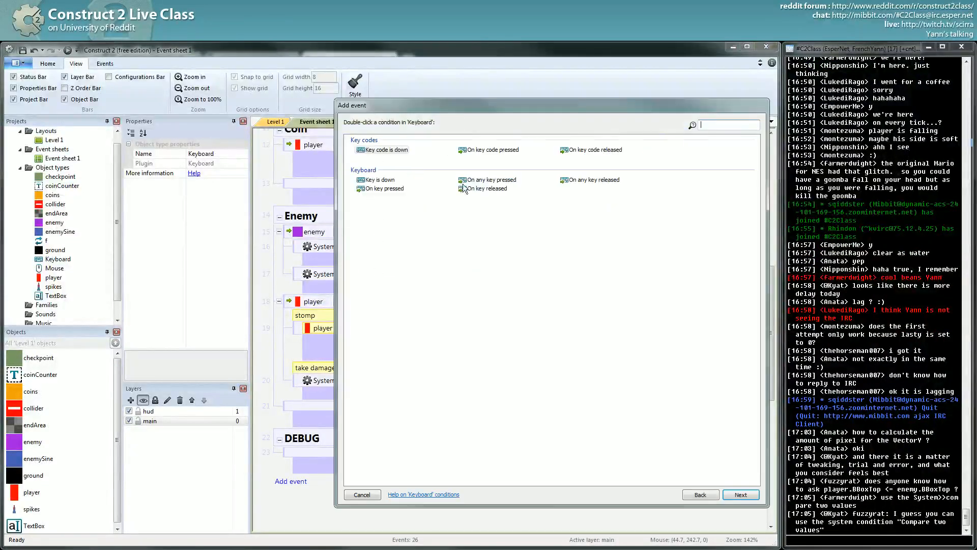
click(491, 180)
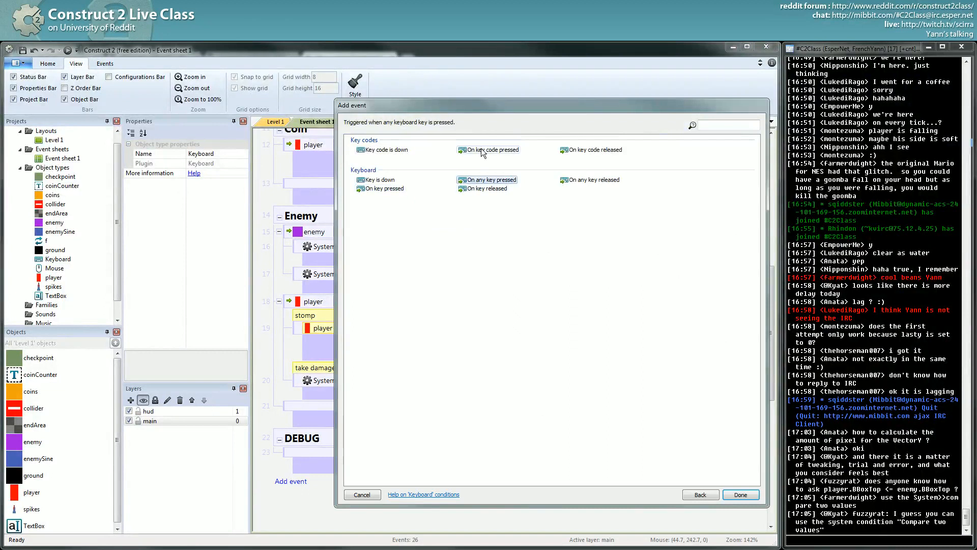
click(361, 495)
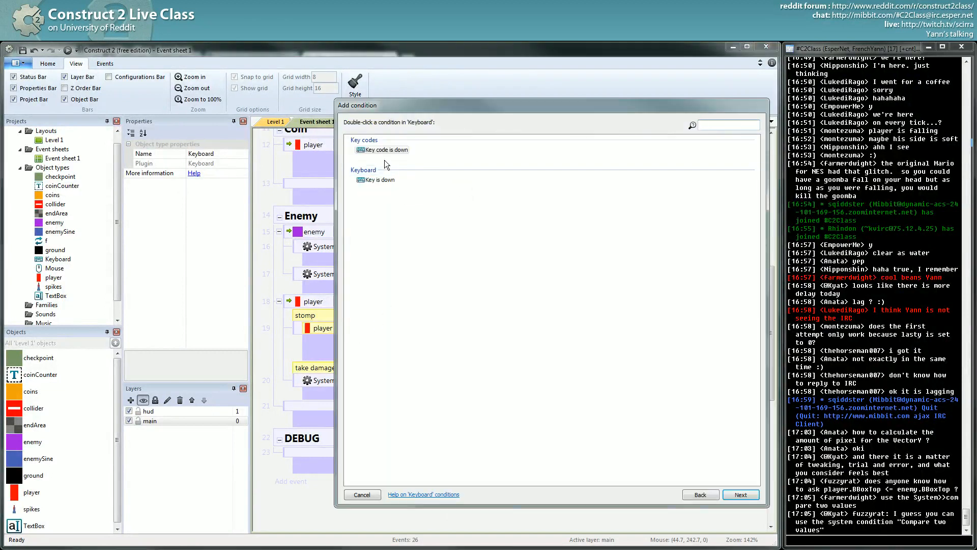
Step: Add a 'Key is down: Up arrow' condition as a stomp sub-event
double_click(379, 180)
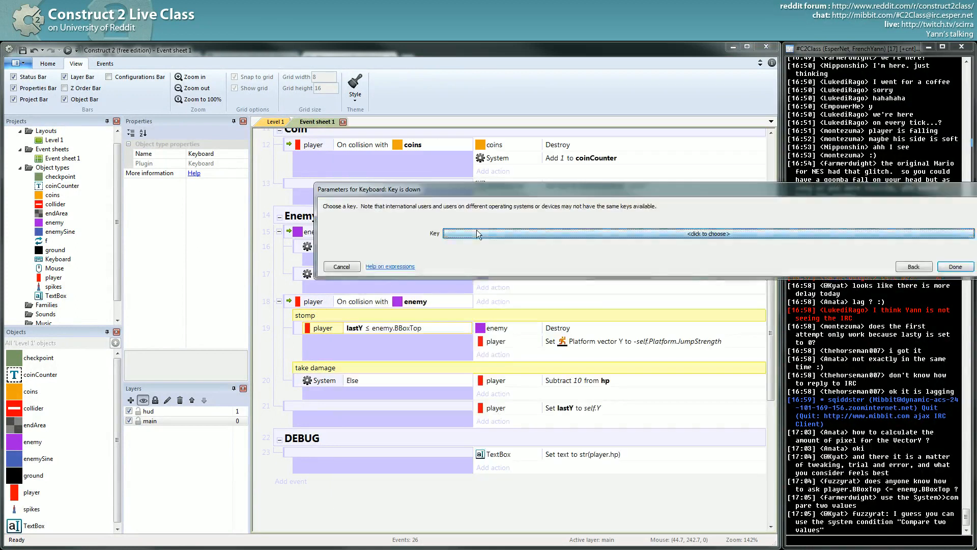
click(707, 233)
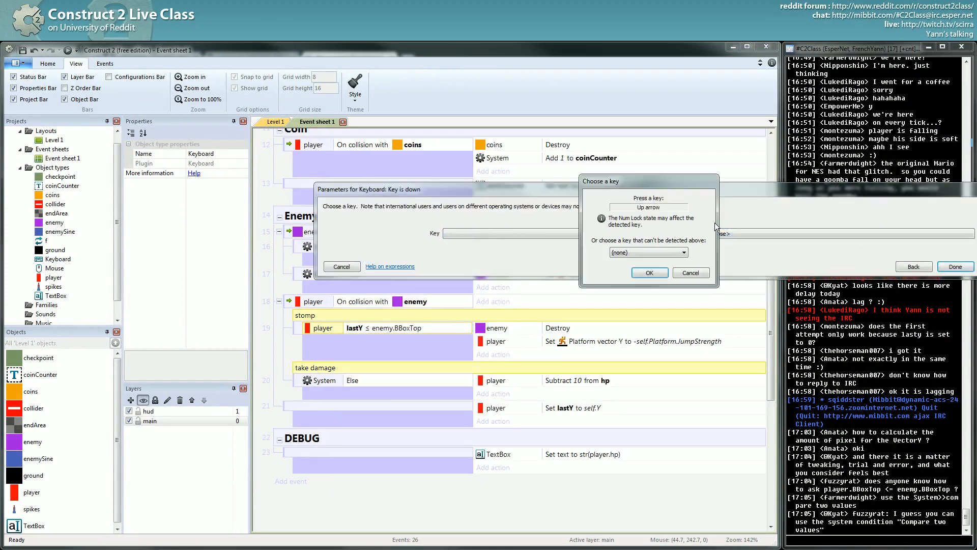
click(648, 273)
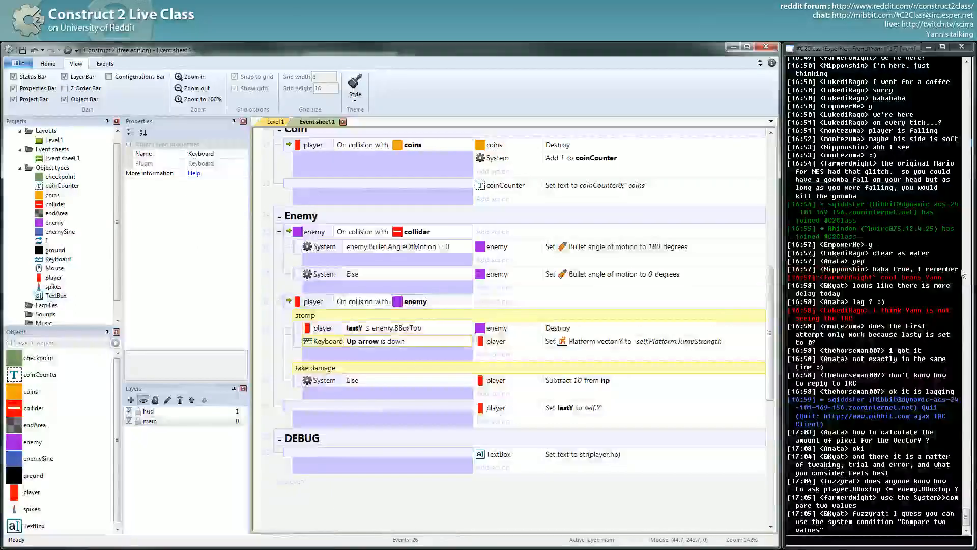
click(324, 328)
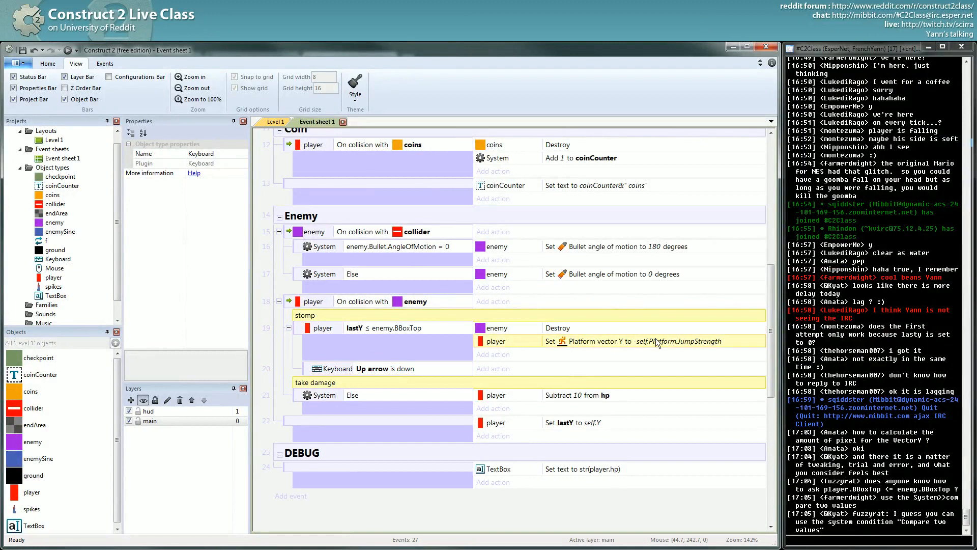
Step: Set the Up-arrow sub-event's vector Y action to self.Platform.VectorY-500
double_click(642, 341)
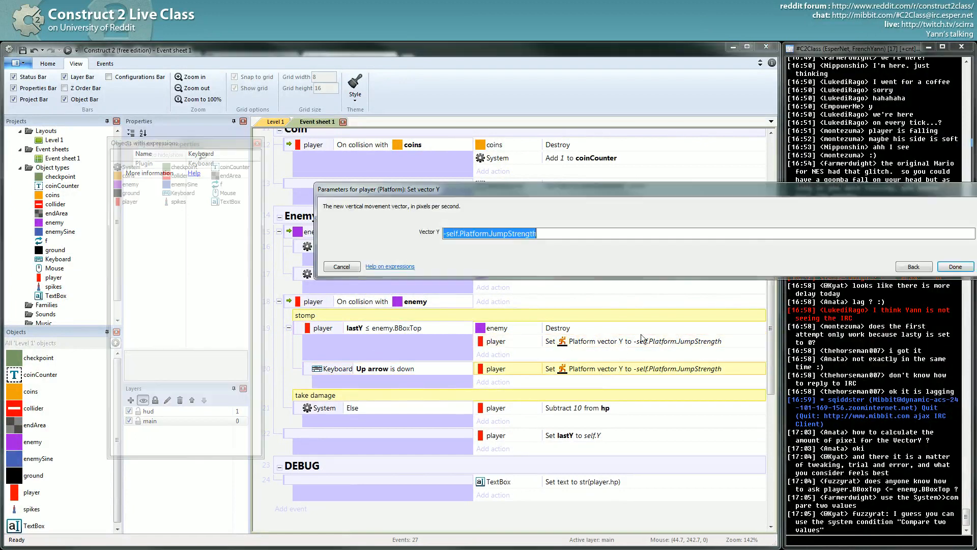
text(self.p)
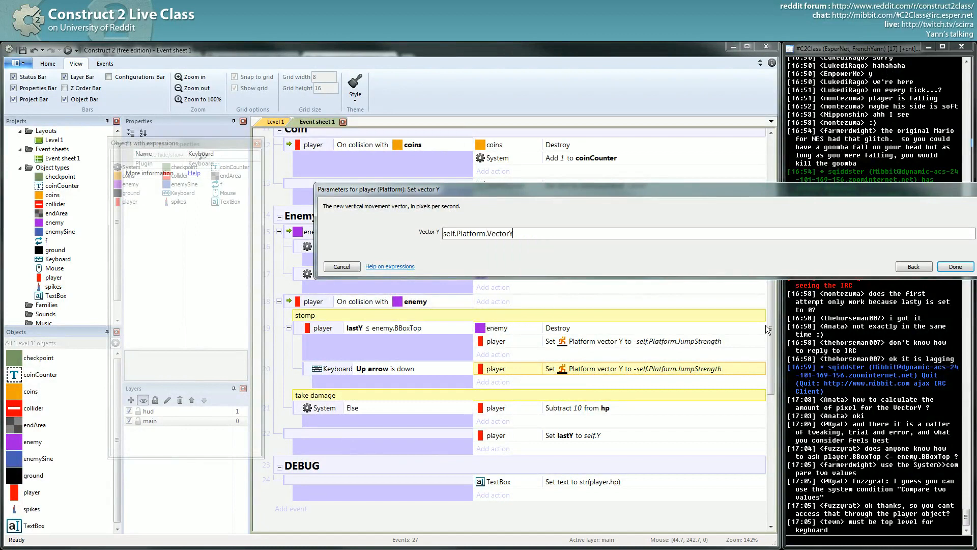
text(-1)
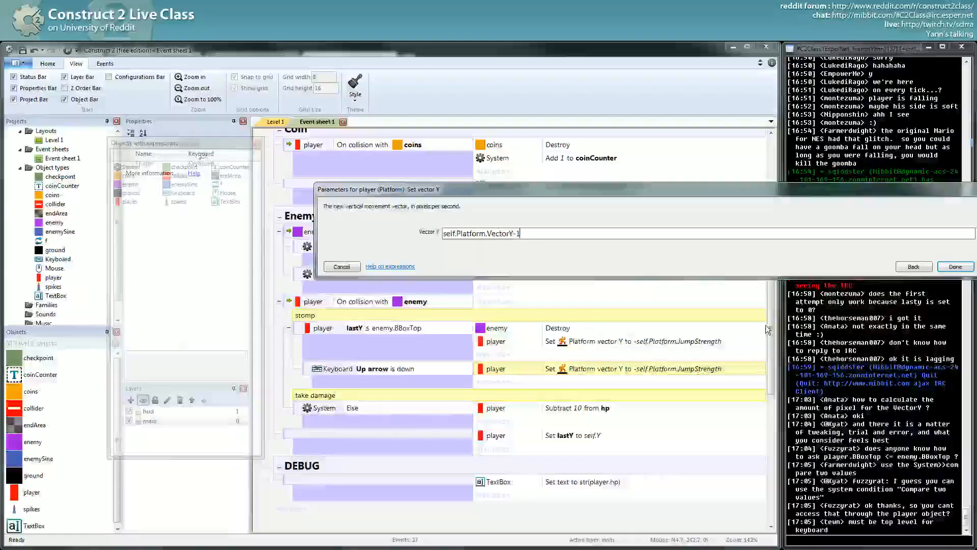
click(954, 266)
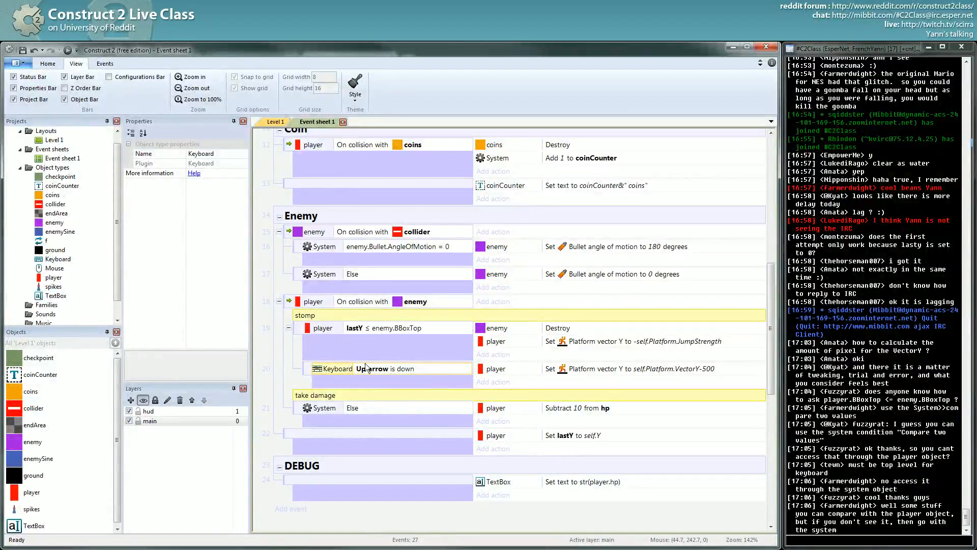
mouse_move(456, 349)
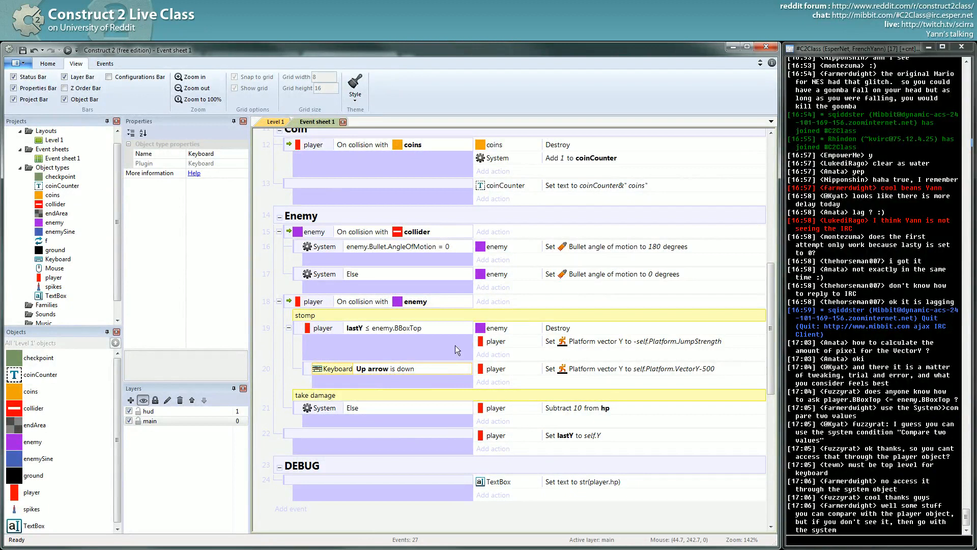
mouse_move(387, 376)
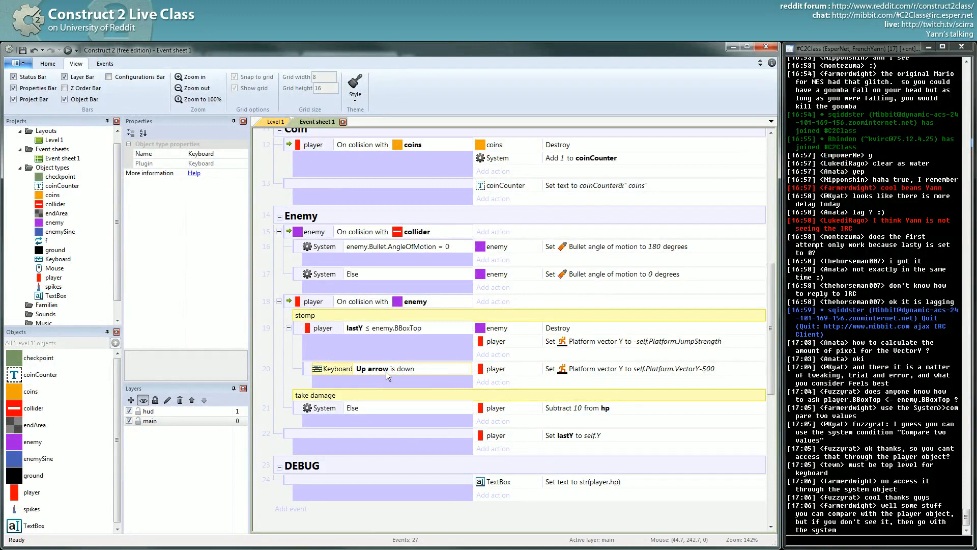
mouse_move(744, 375)
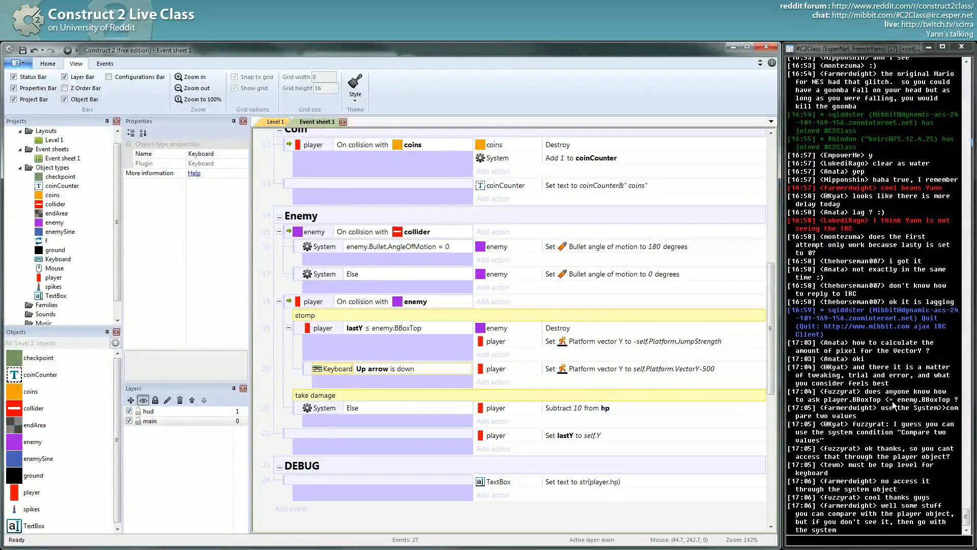
mouse_move(893, 404)
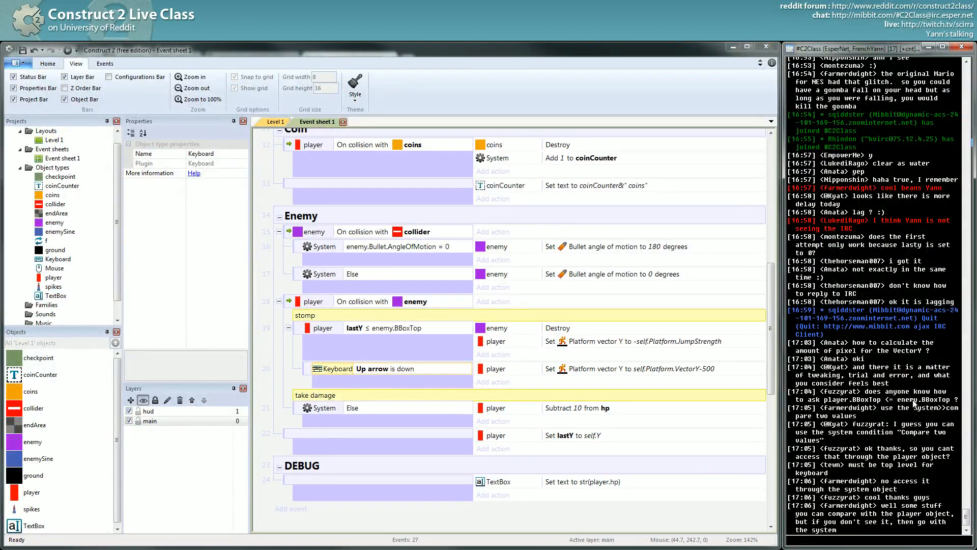
mouse_move(563, 389)
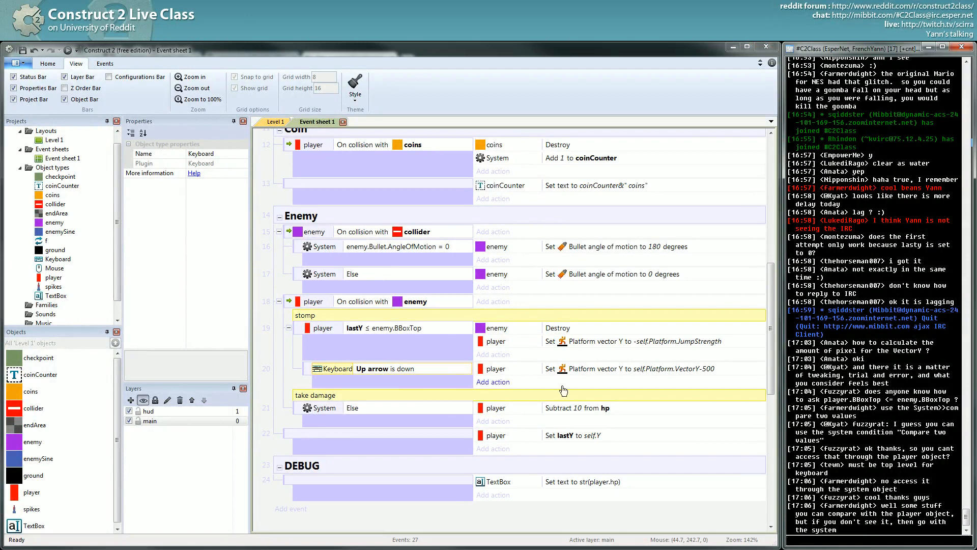
mouse_move(408, 411)
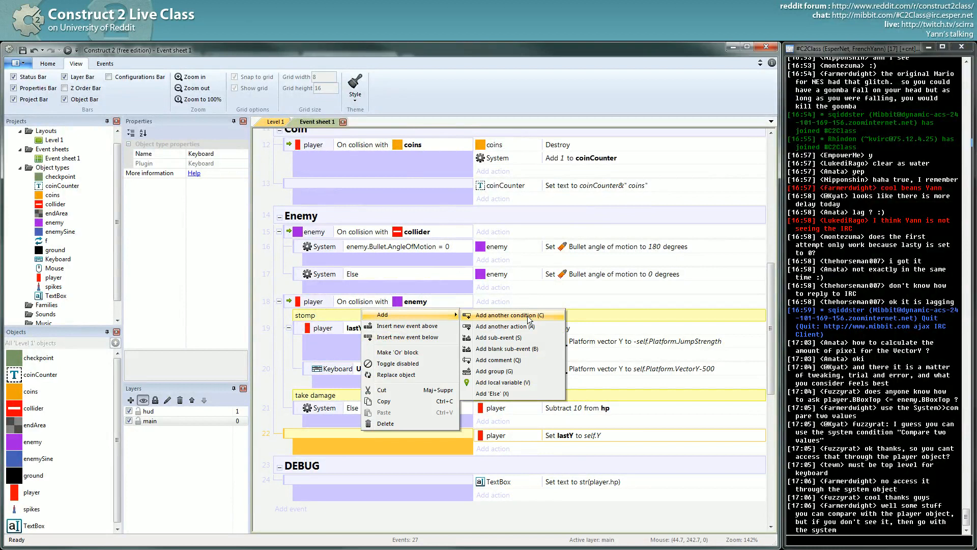
Step: Start a condition on the lastY event and preview the player's on-screen condition
click(510, 314)
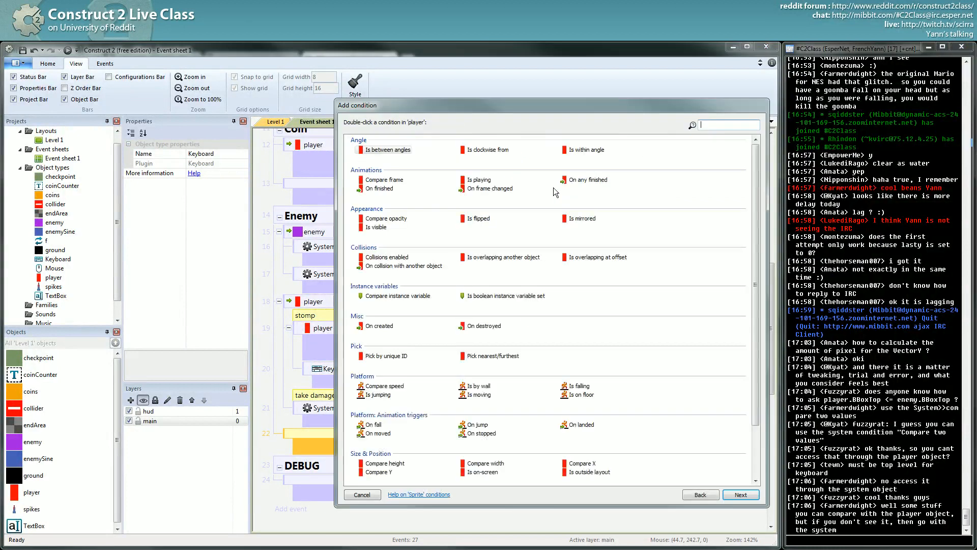
mouse_move(537, 197)
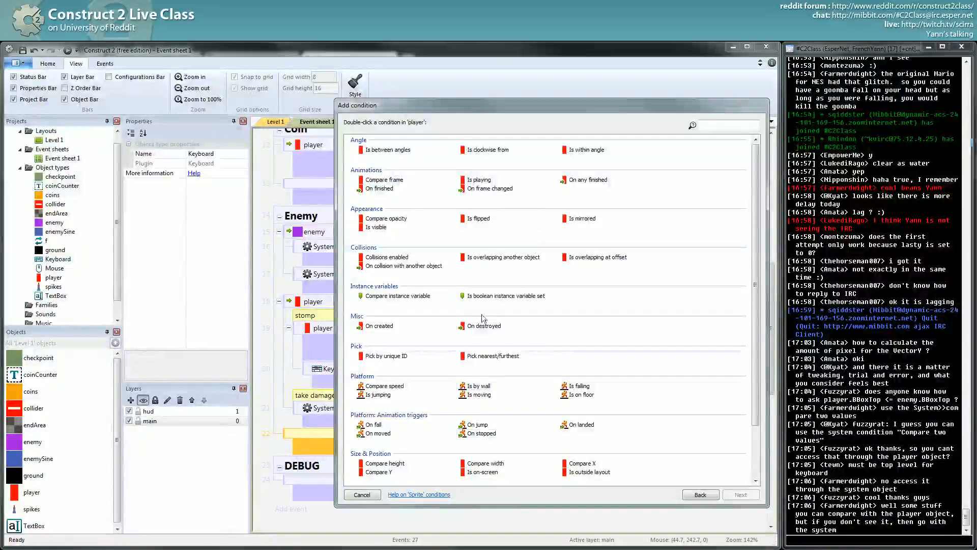
scroll(down, 3)
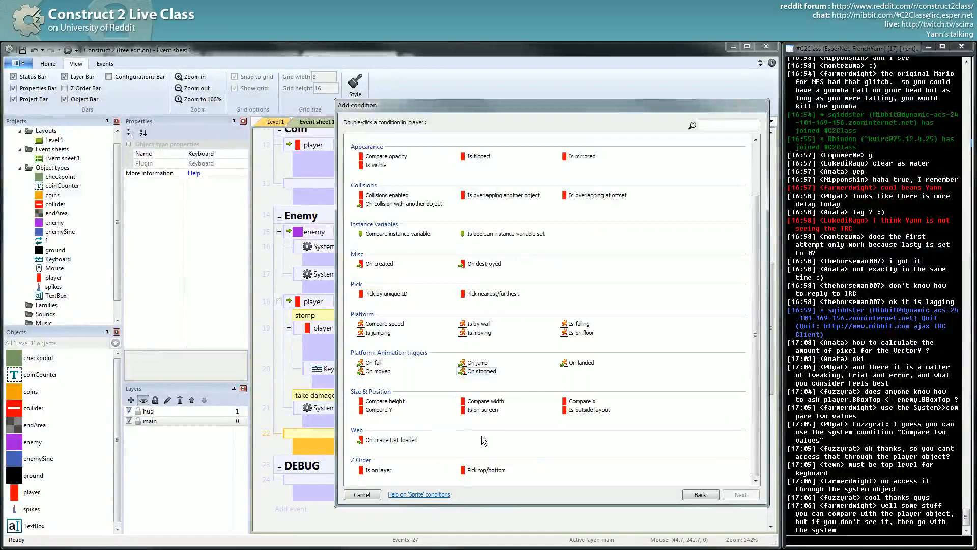
click(486, 401)
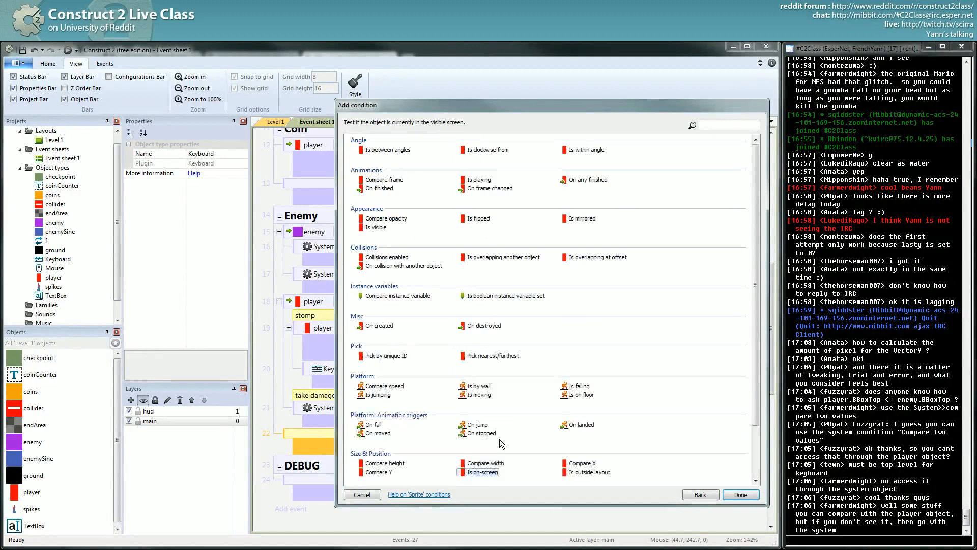
scroll(down, 3)
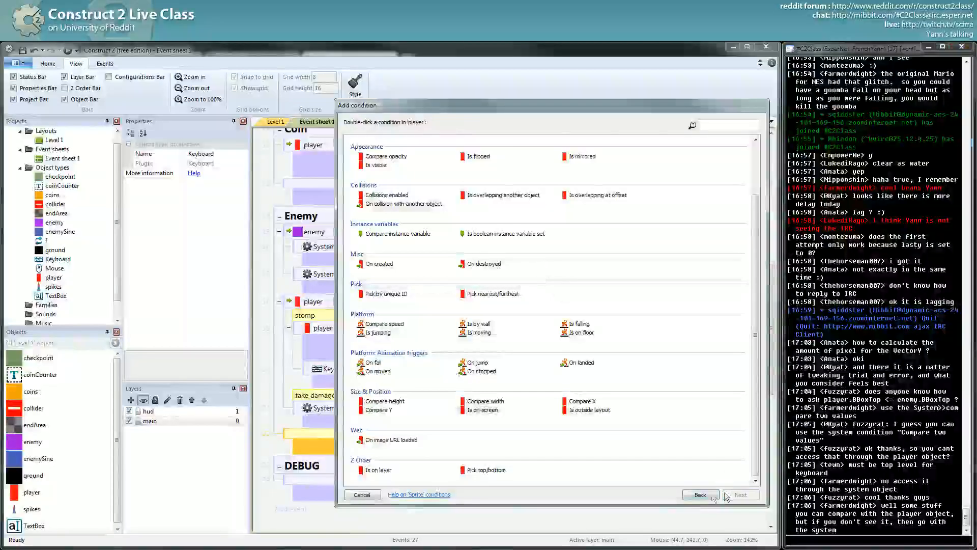
Step: Look at System's For Each condition, then cancel the picker
click(700, 494)
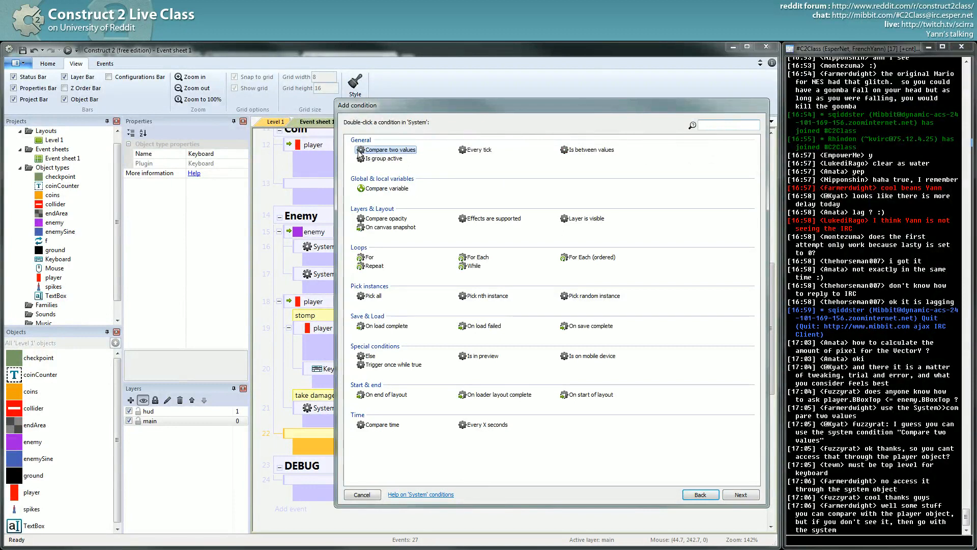
click(728, 125)
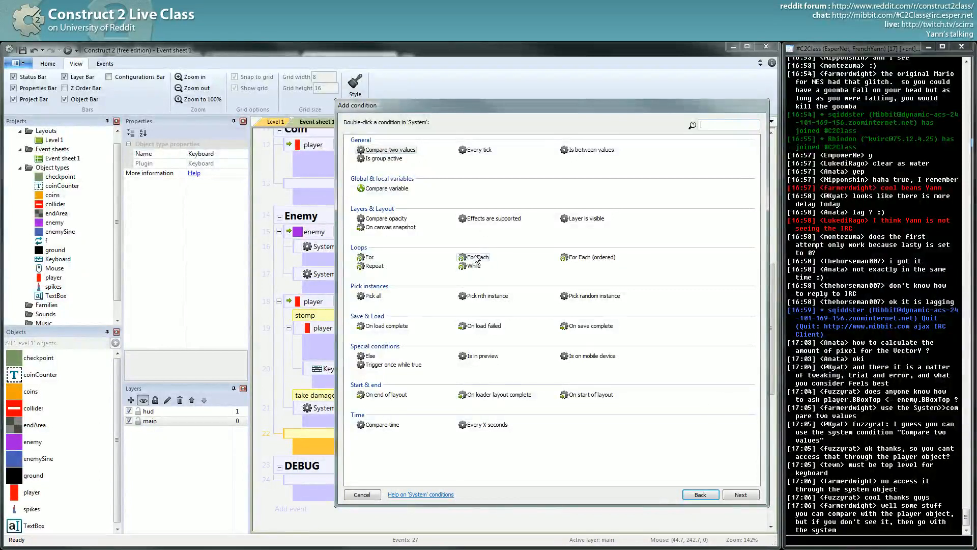
click(478, 256)
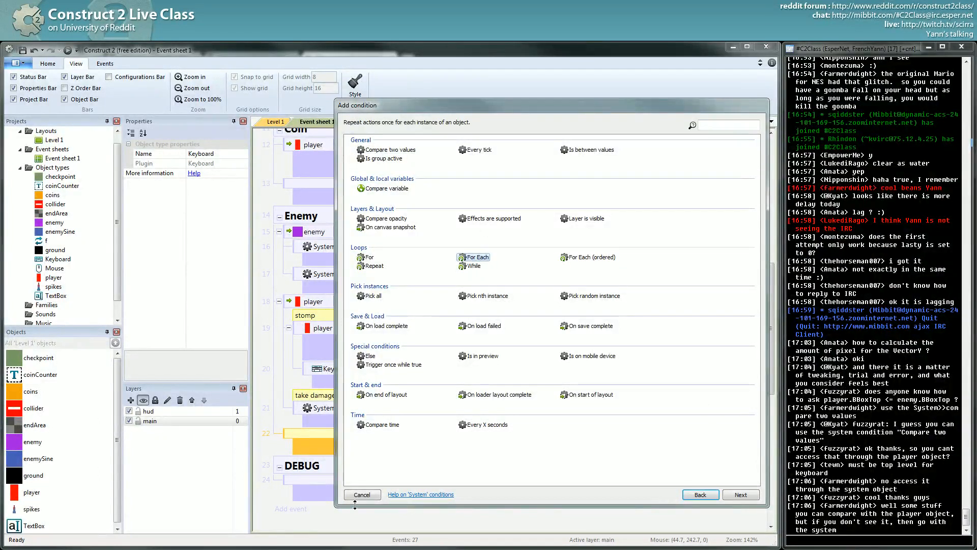
click(362, 494)
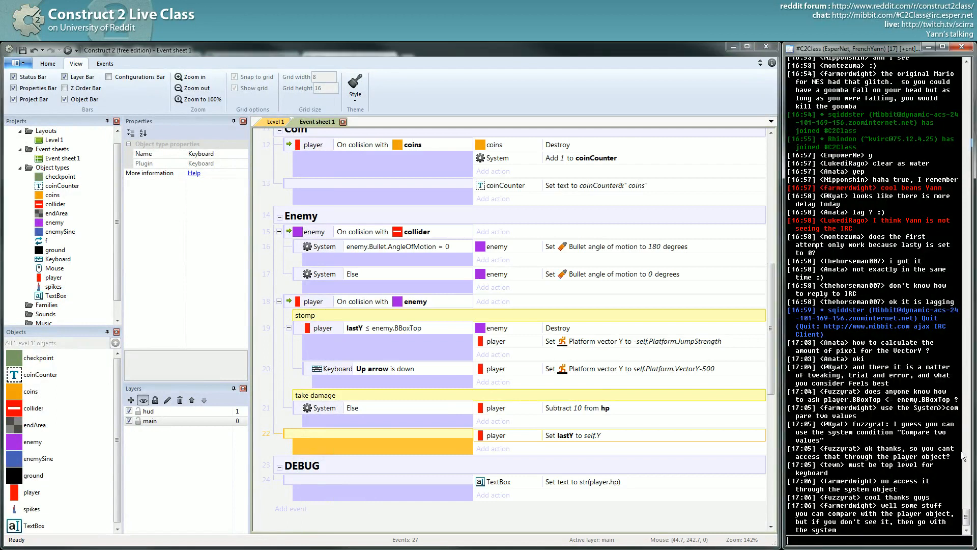
mouse_move(888, 471)
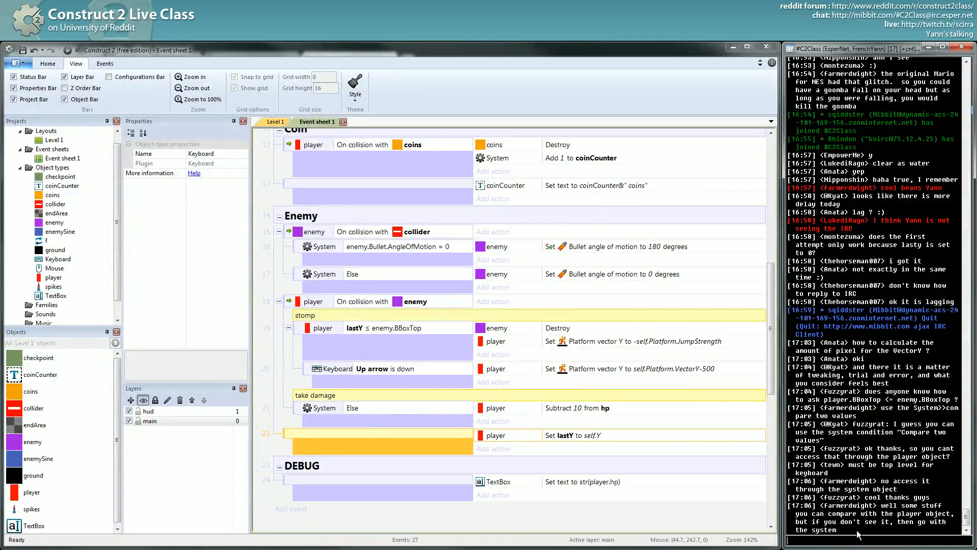
mouse_move(555, 347)
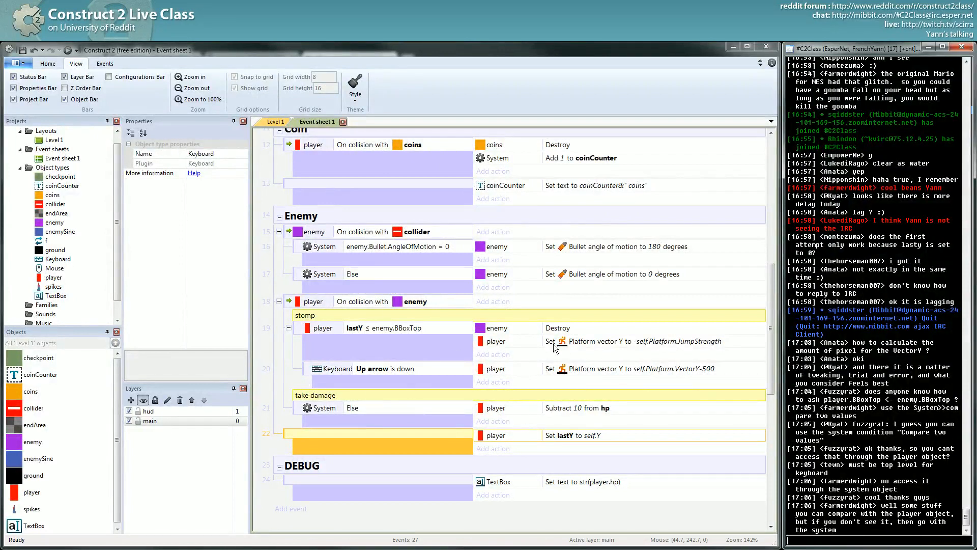
Step: Add a Number instance variable 'bounciness', starting at 500, to the enemy object
click(623, 341)
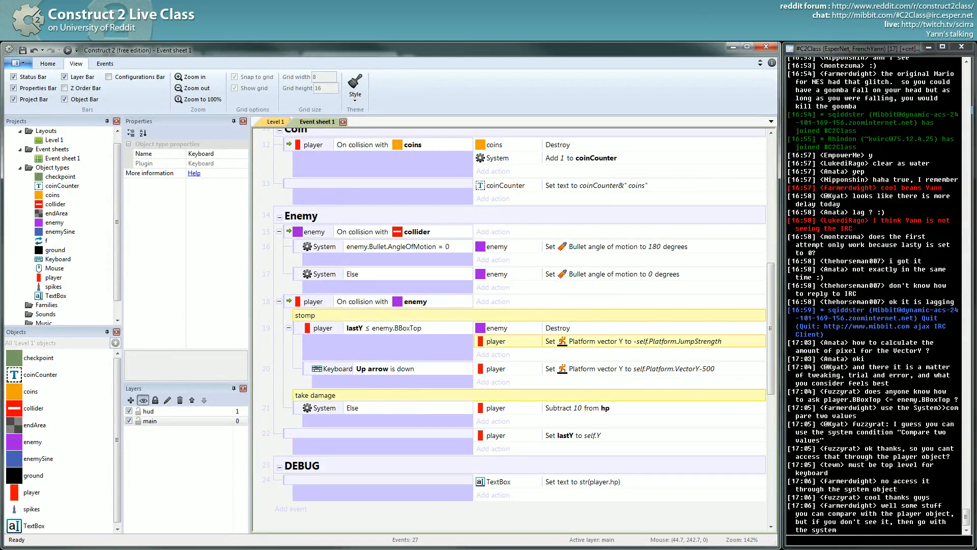
click(33, 441)
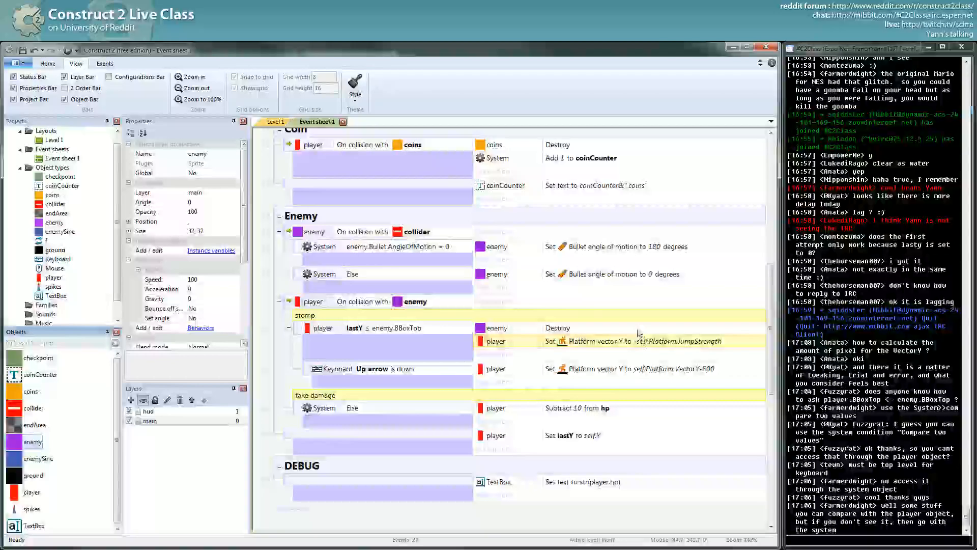
click(211, 250)
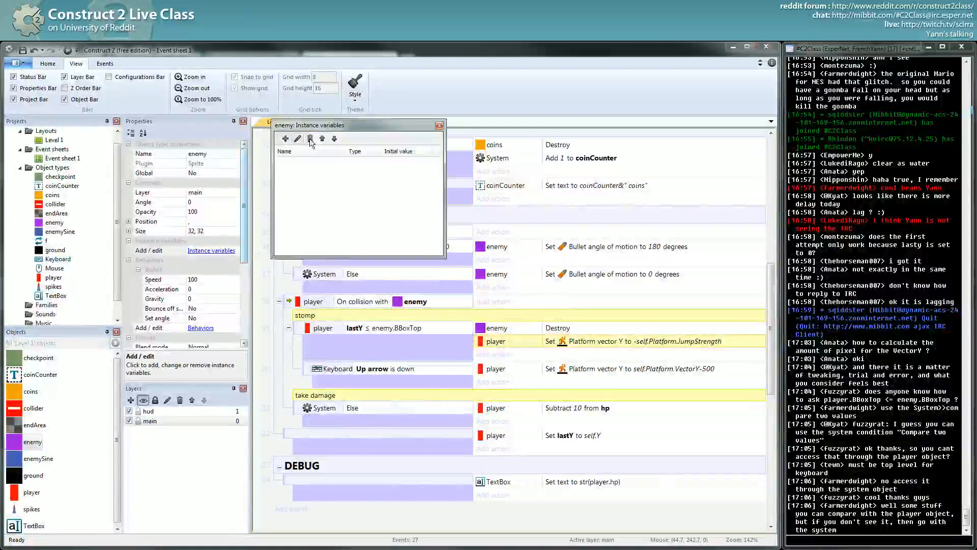
click(284, 138)
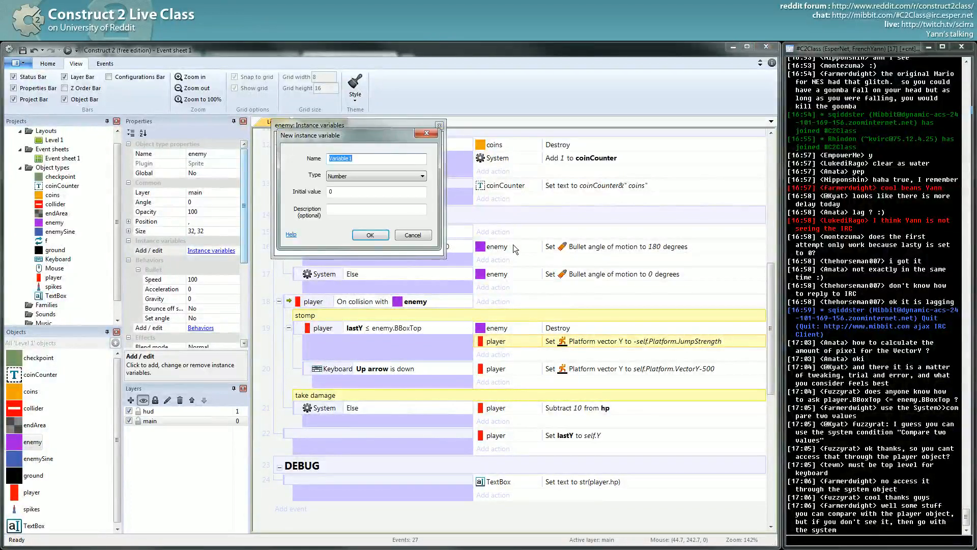
text(bounciness)
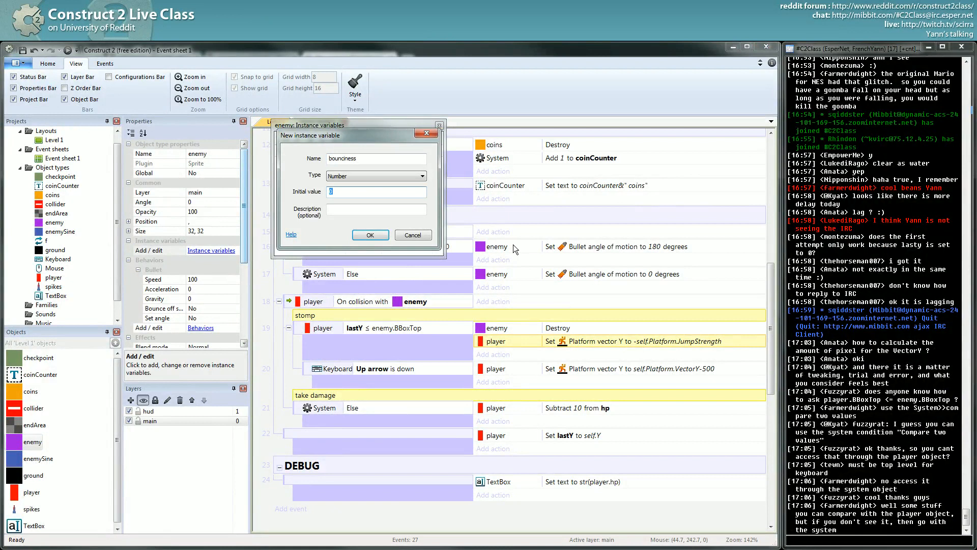
click(369, 235)
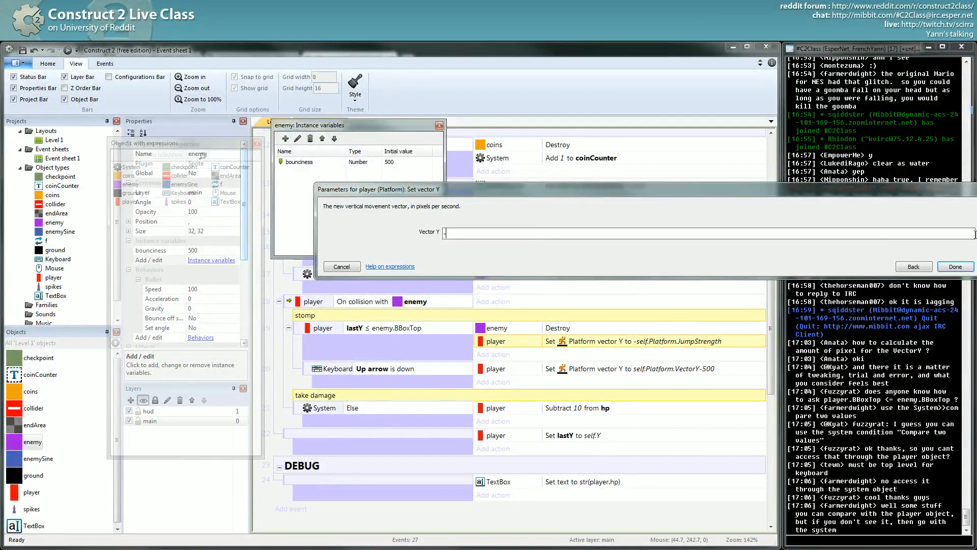
Step: Set the stomp bounce to -enemy.bounciness and begin replacing 500 in the Up-arrow expression
text(-enemy.bounciness)
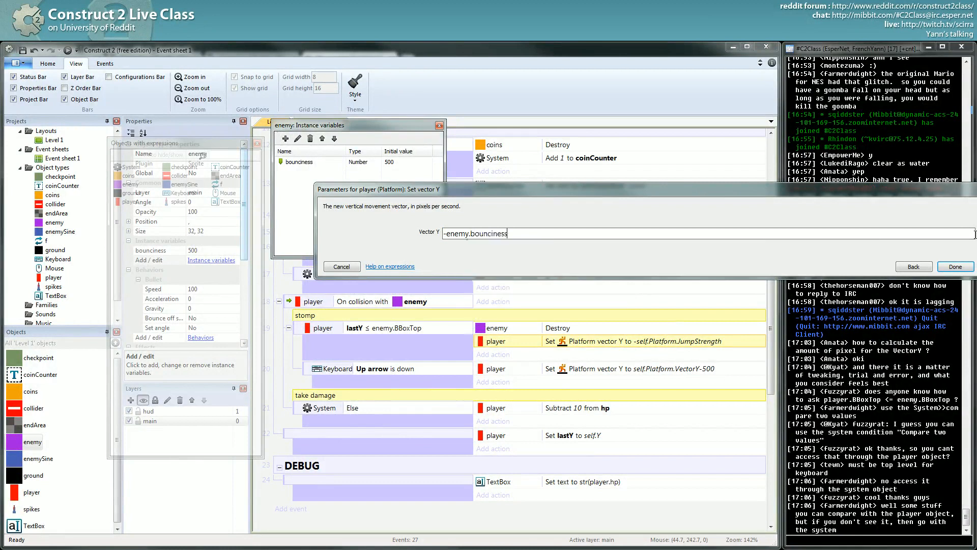
click(955, 266)
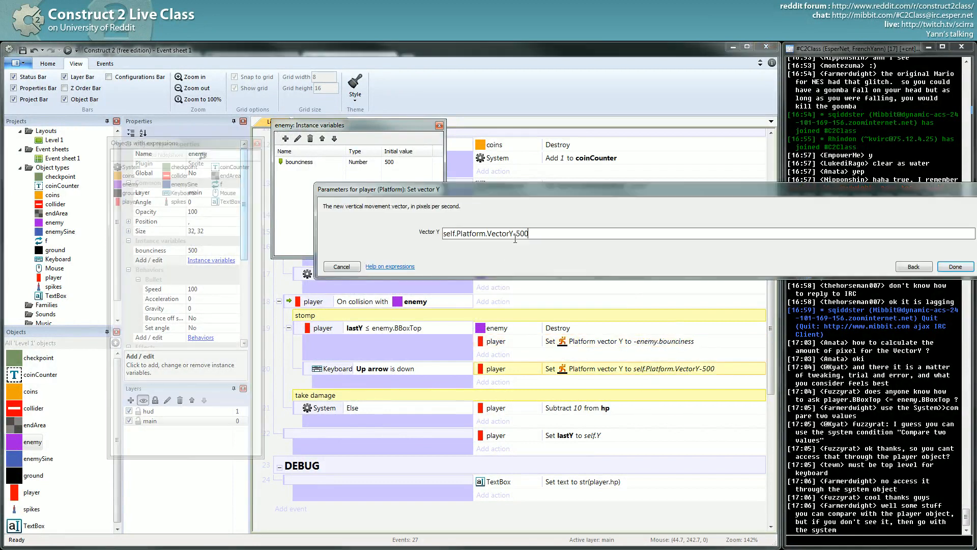
double_click(520, 233)
text(self)
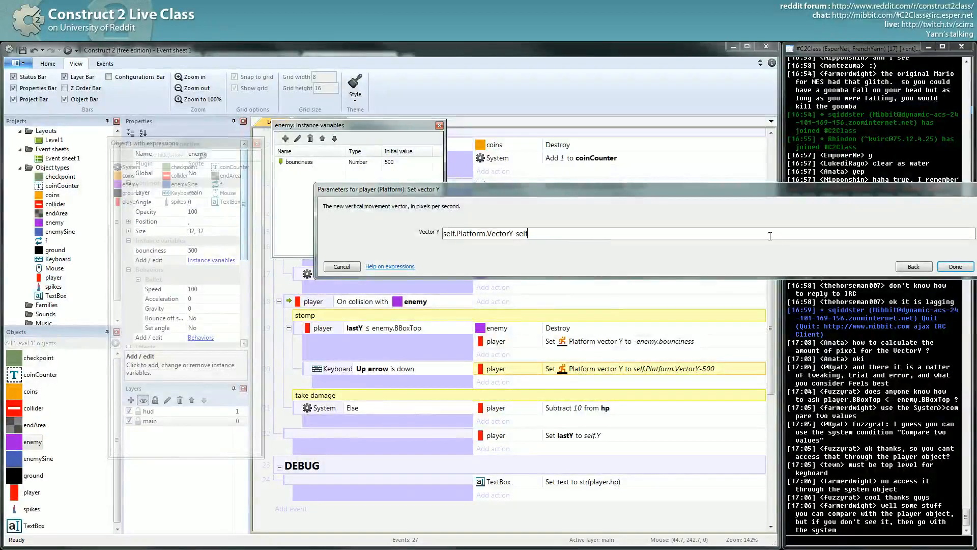
text(.)
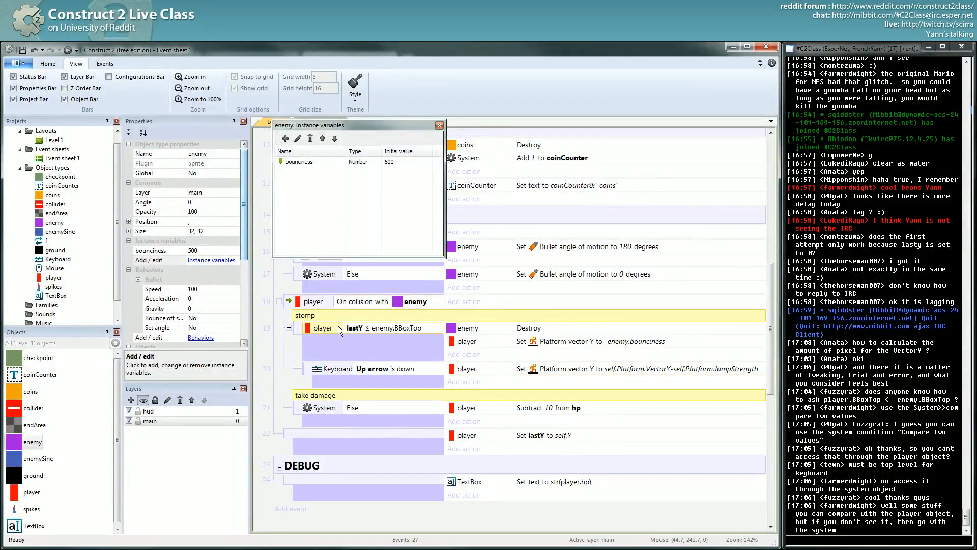
mouse_move(349, 334)
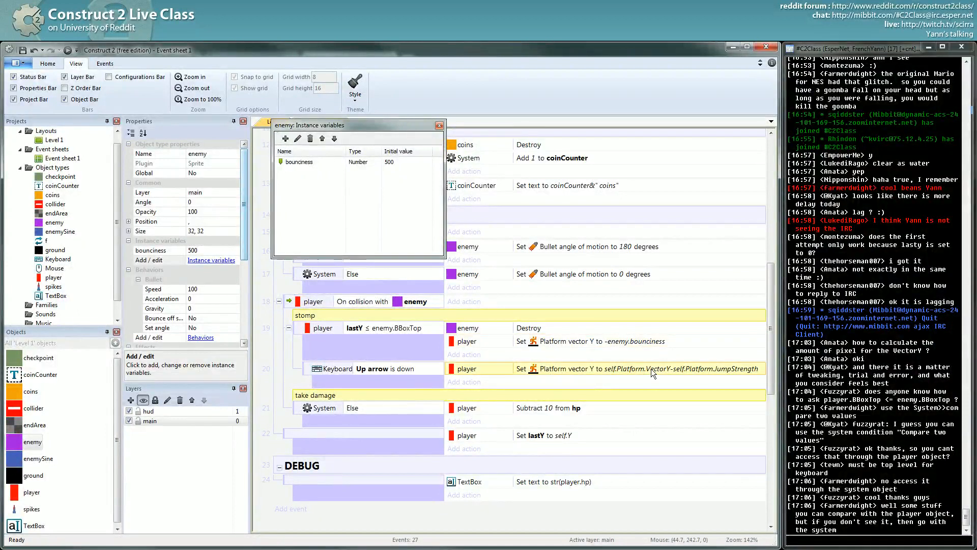
mouse_move(738, 375)
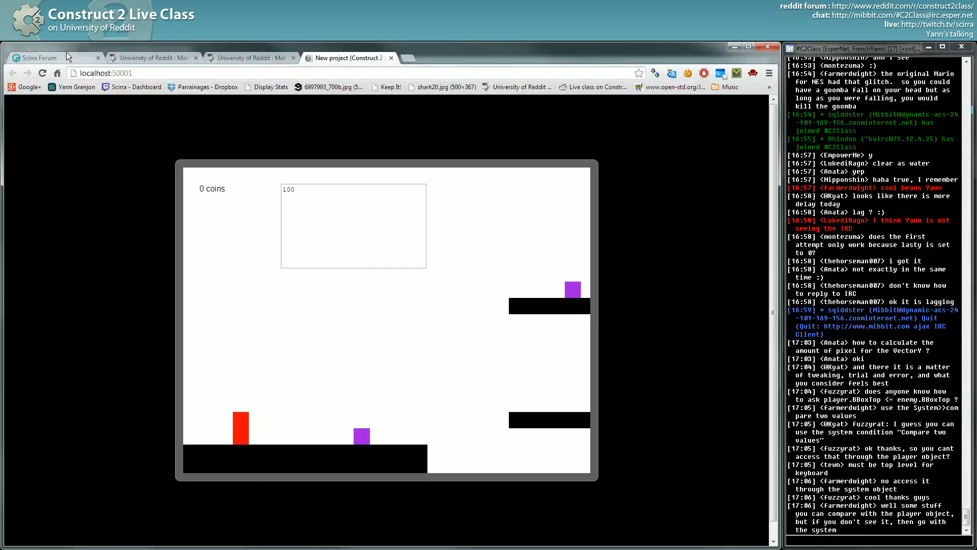
Step: Switch from the Chrome game preview back to the Construct 2 editor
key(alt+tab)
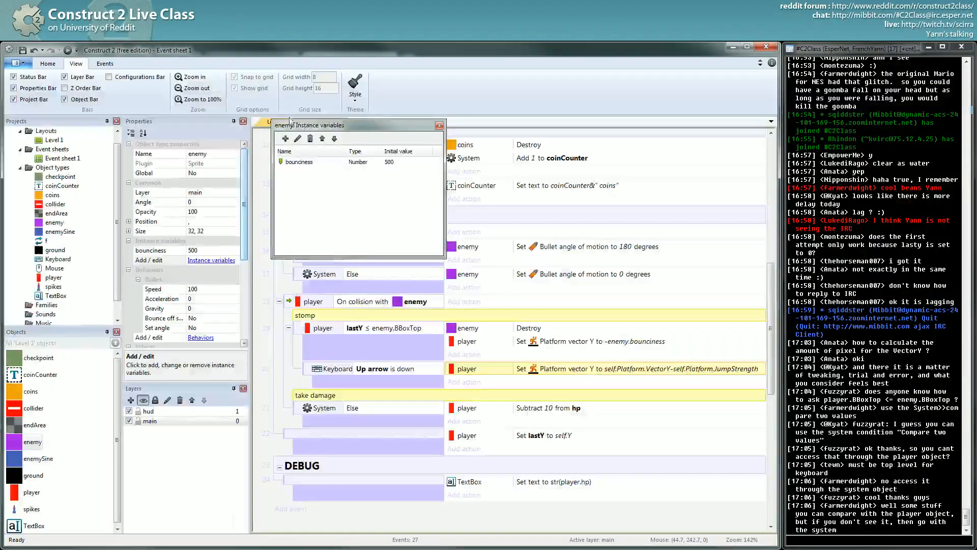
Step: Close the enemy: Instance variables window and scroll up to the Coin group
click(50, 139)
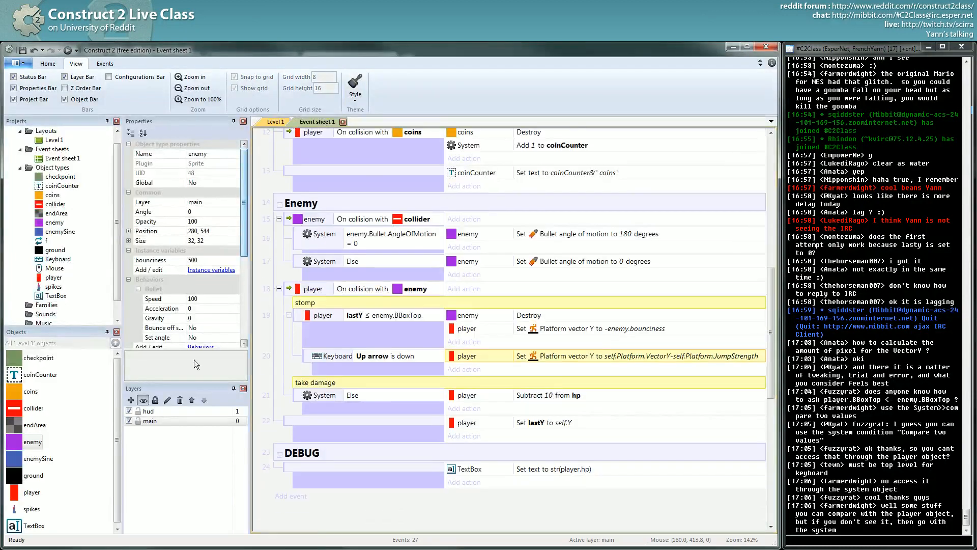
mouse_move(442, 344)
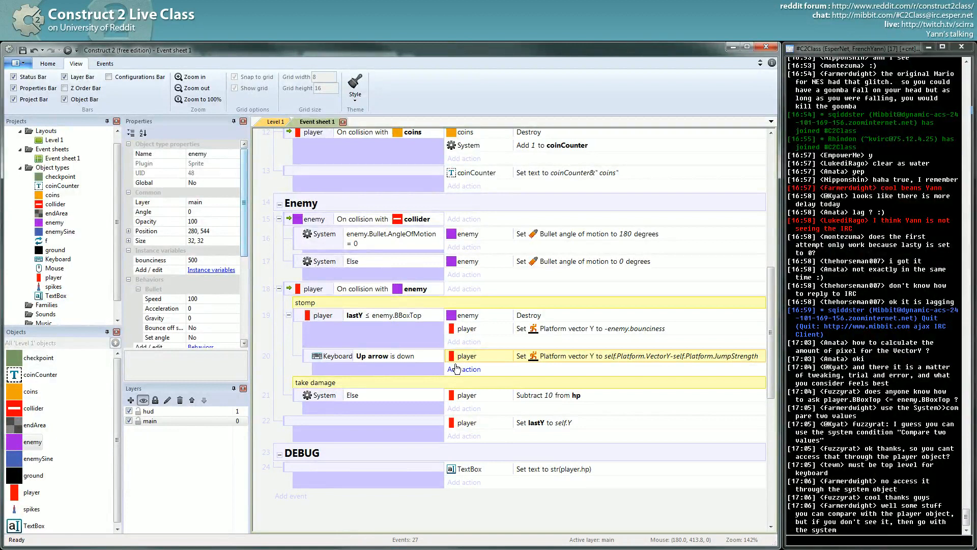
scroll(up, 3)
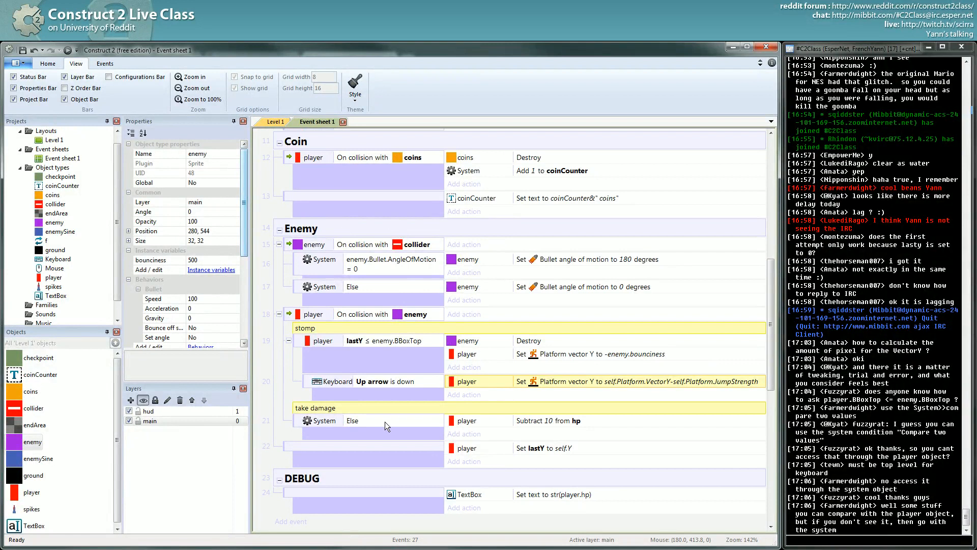
mouse_move(447, 329)
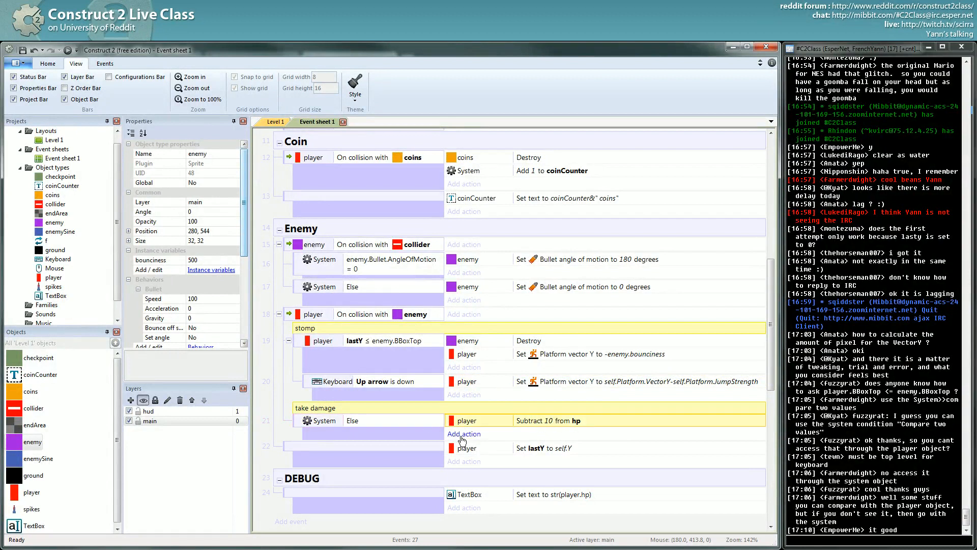
click(273, 121)
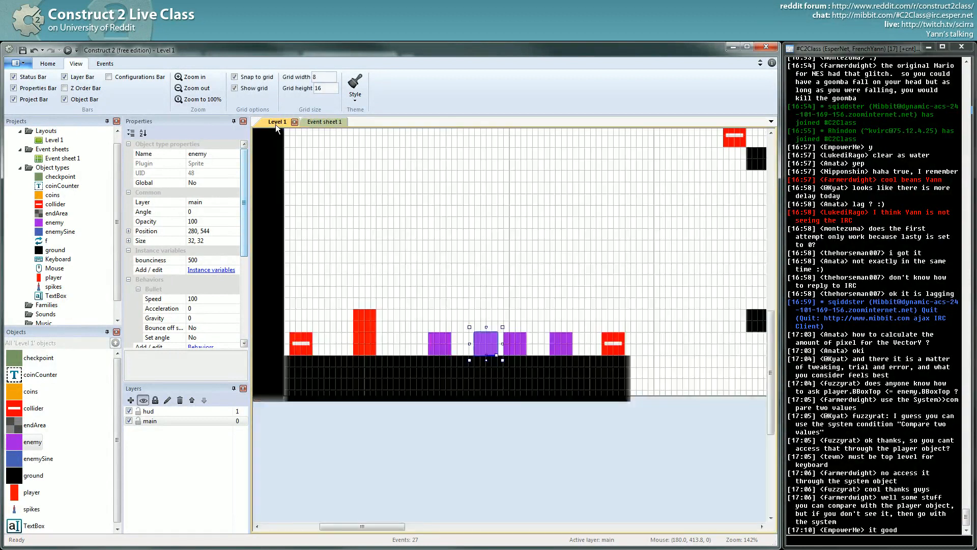
click(386, 331)
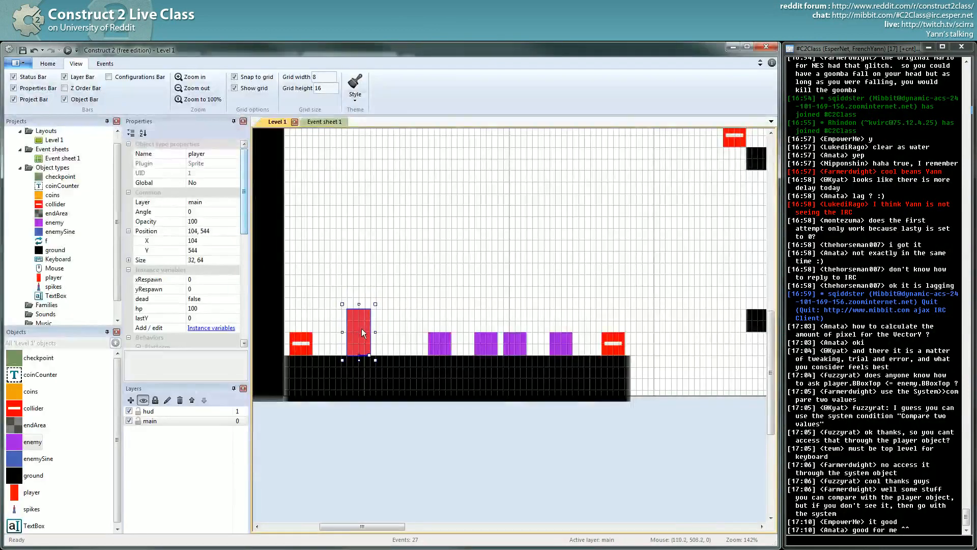
click(441, 342)
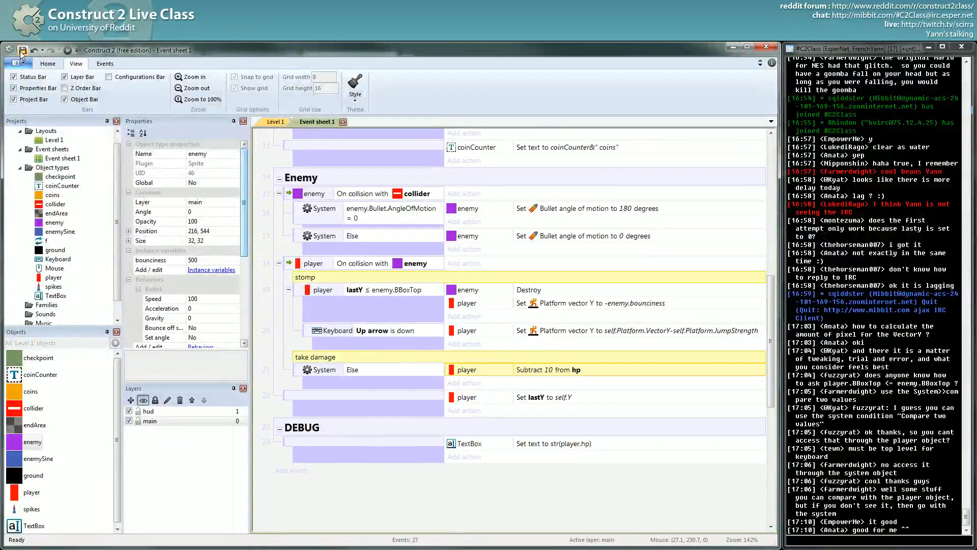
Step: Begin adding a player Platform Set vector X action under the take-damage event
click(25, 49)
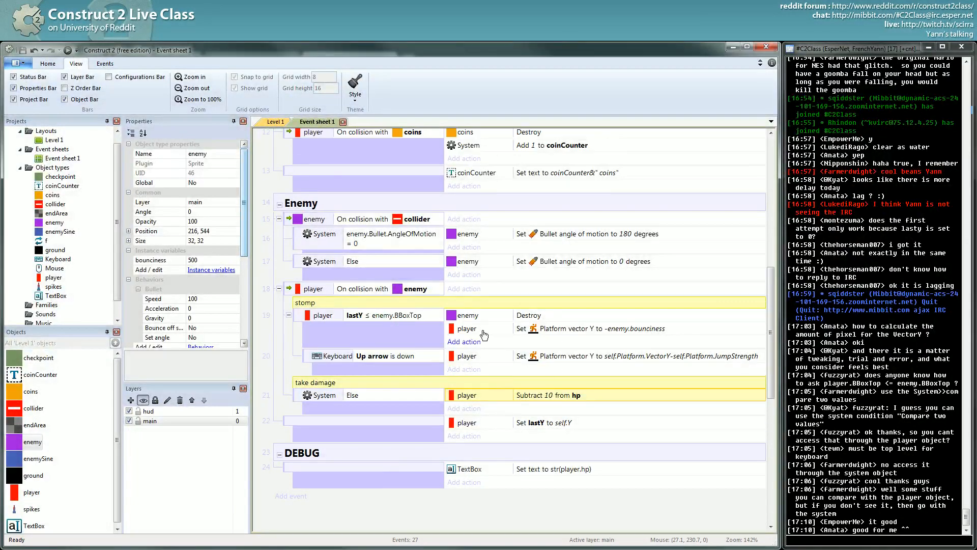
mouse_move(457, 427)
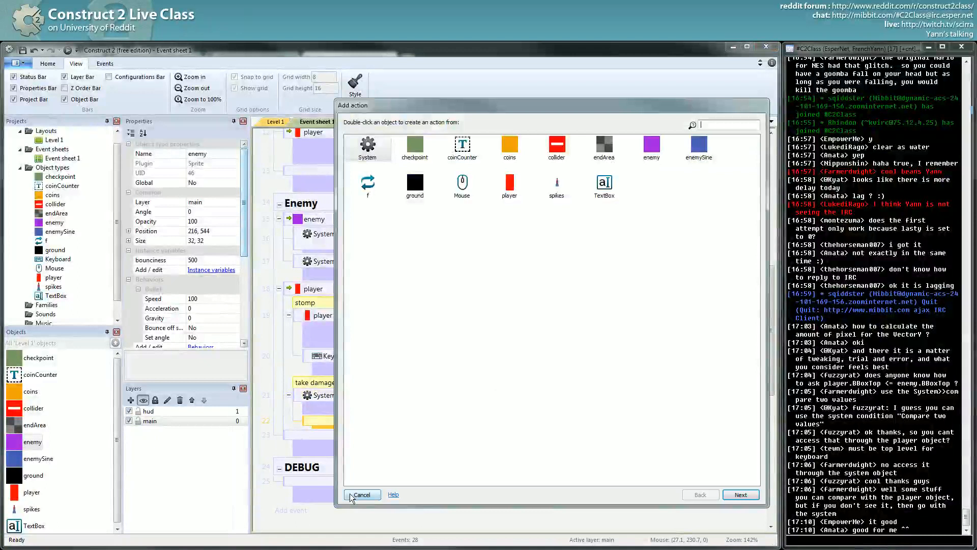
click(362, 495)
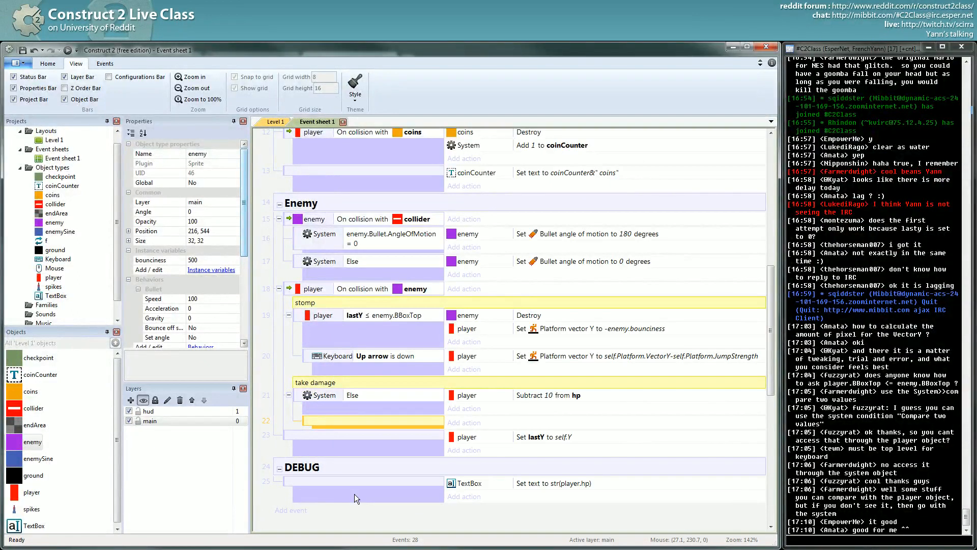
mouse_move(644, 361)
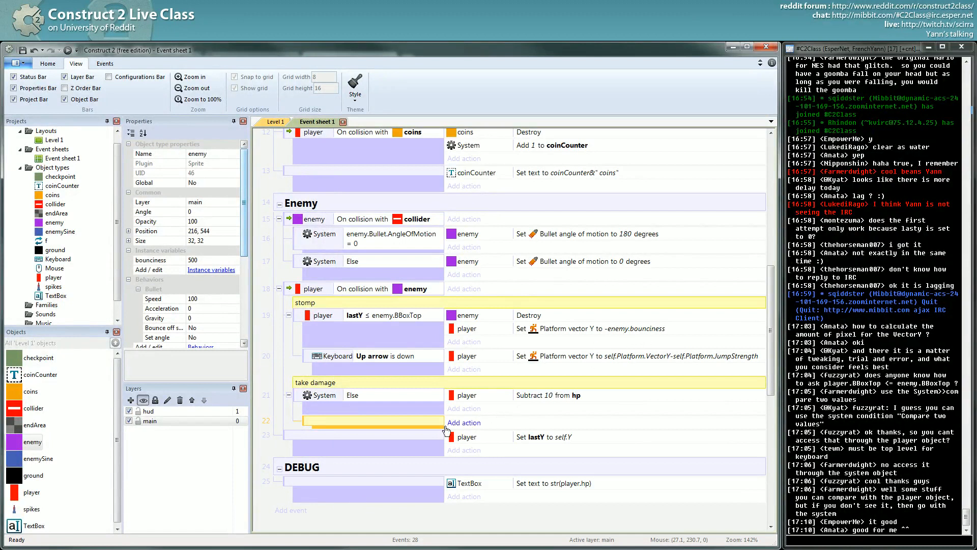
click(592, 328)
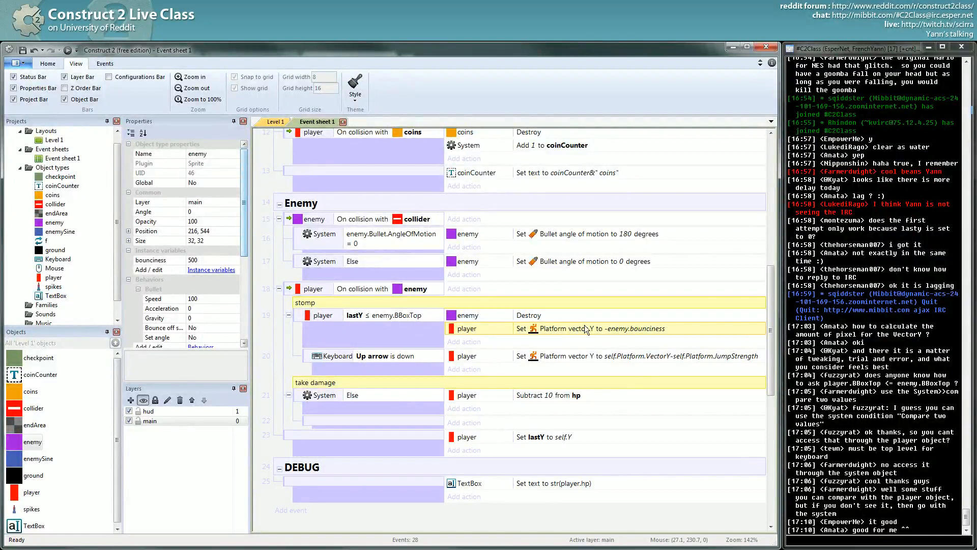
mouse_move(506, 435)
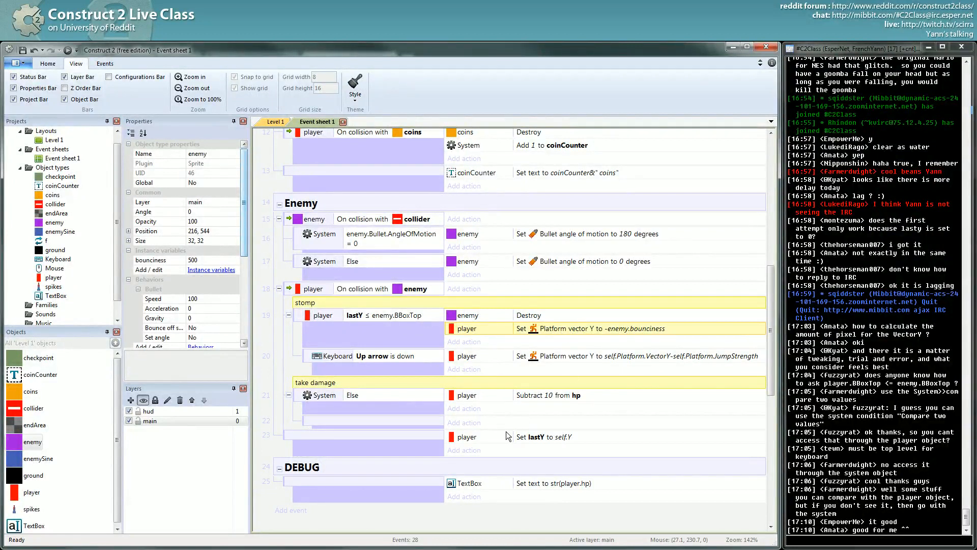
mouse_move(417, 381)
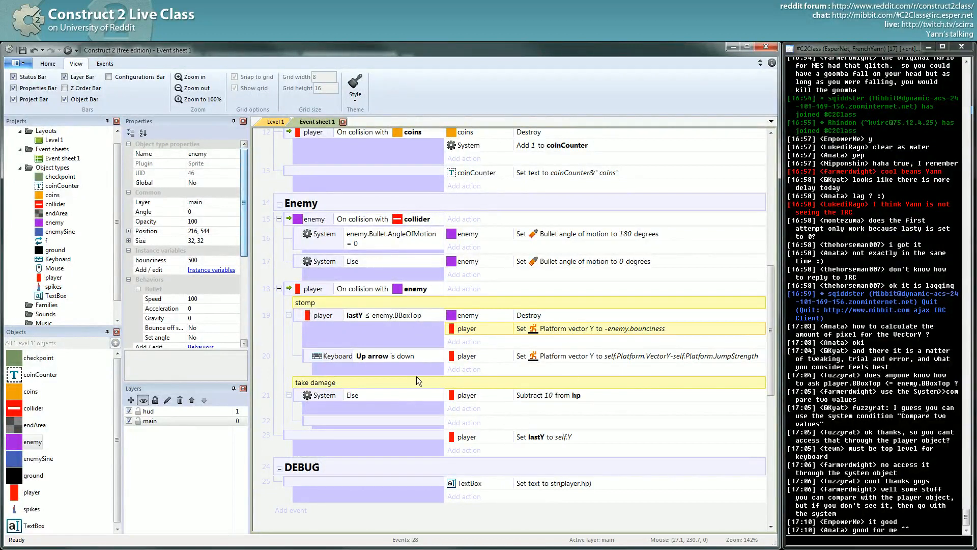
click(464, 422)
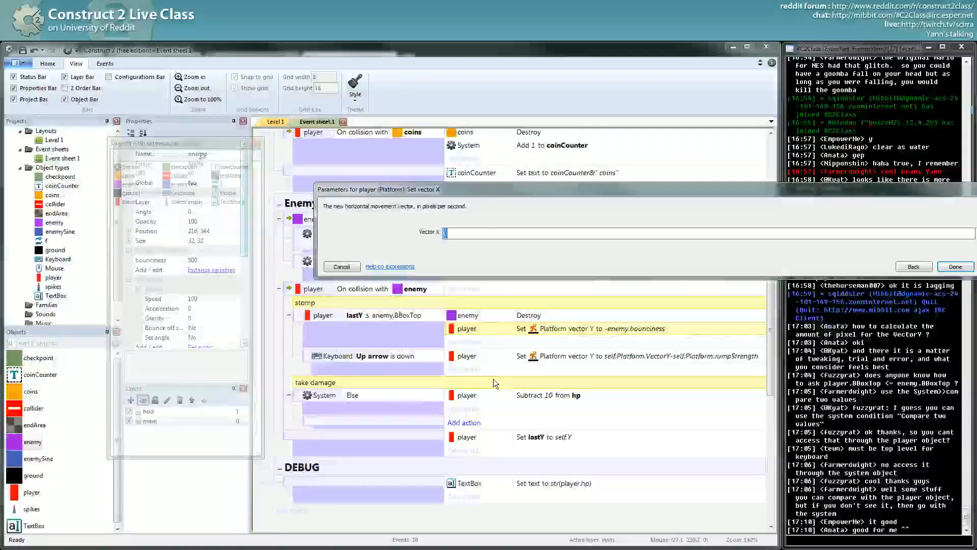
Step: Confirm vector X 0, then give the enemy a Number variable 'strength' of 1000
click(954, 267)
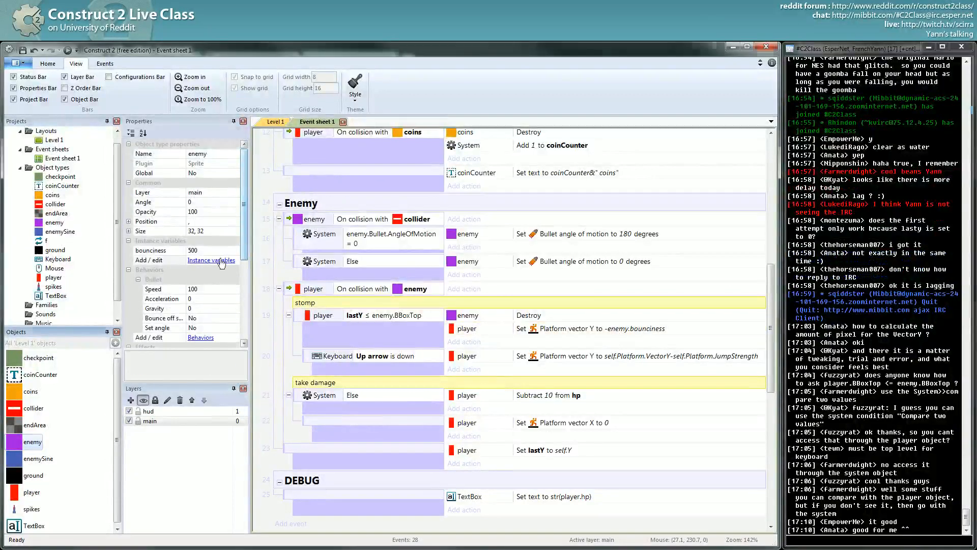
click(210, 260)
text(s)
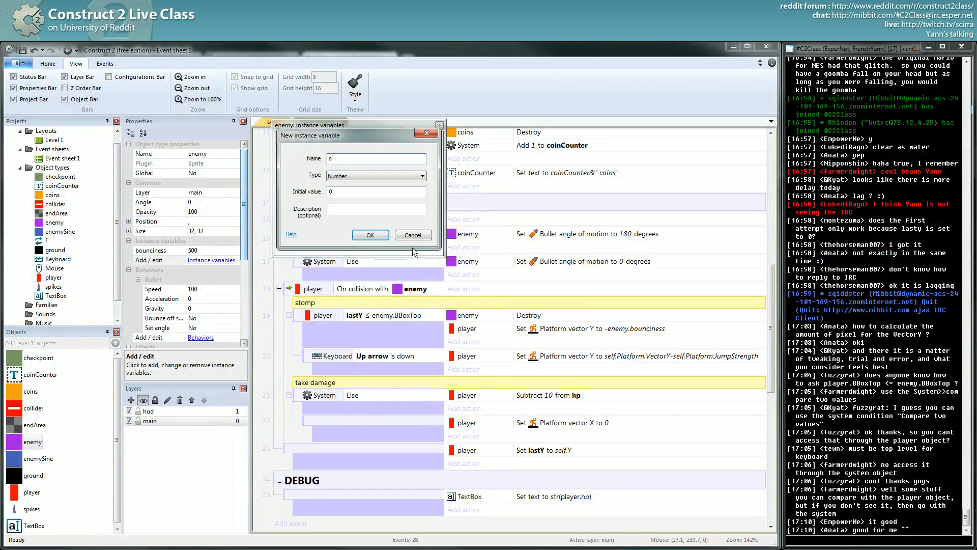
text(trength)
click(376, 192)
text(1)
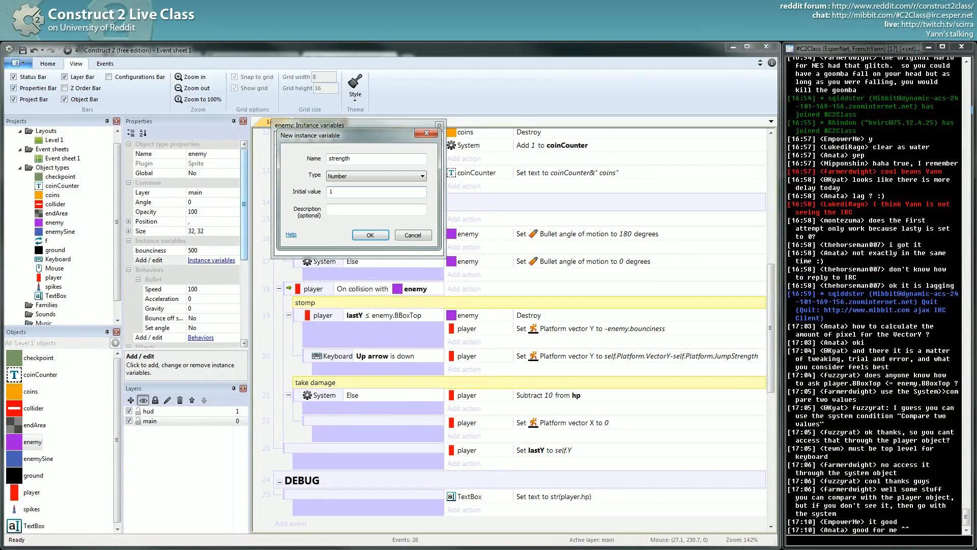
click(369, 235)
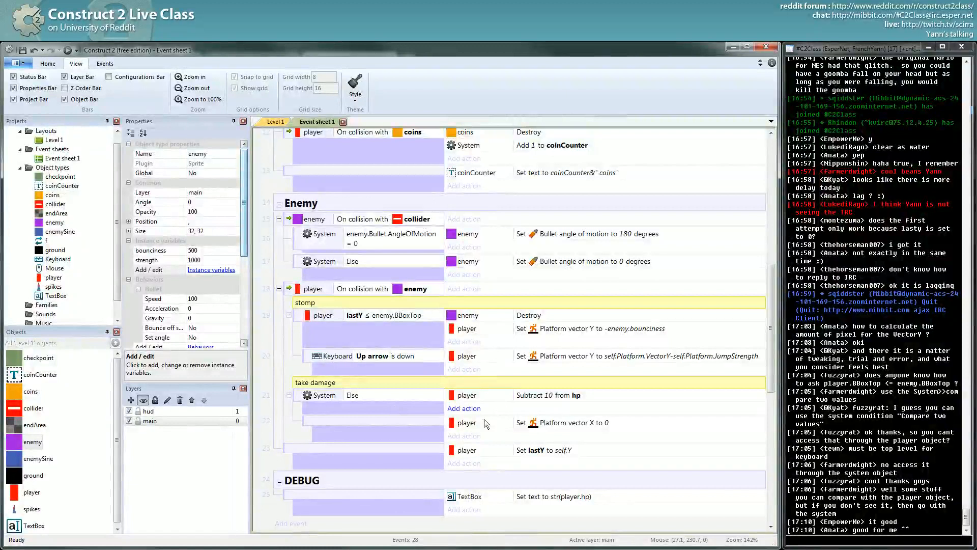
Step: Change the Set vector X action's value from 0 to enemy.strength
double_click(566, 421)
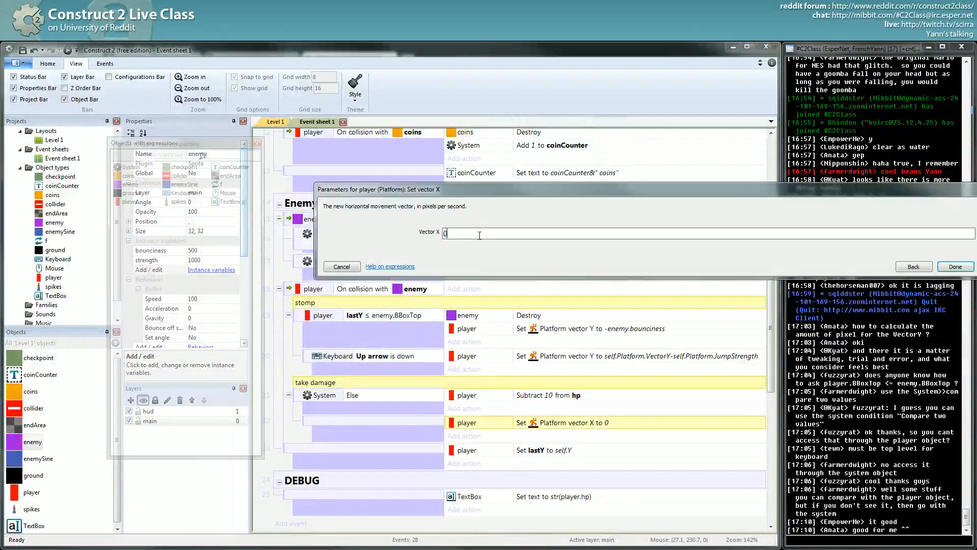
text(enem)
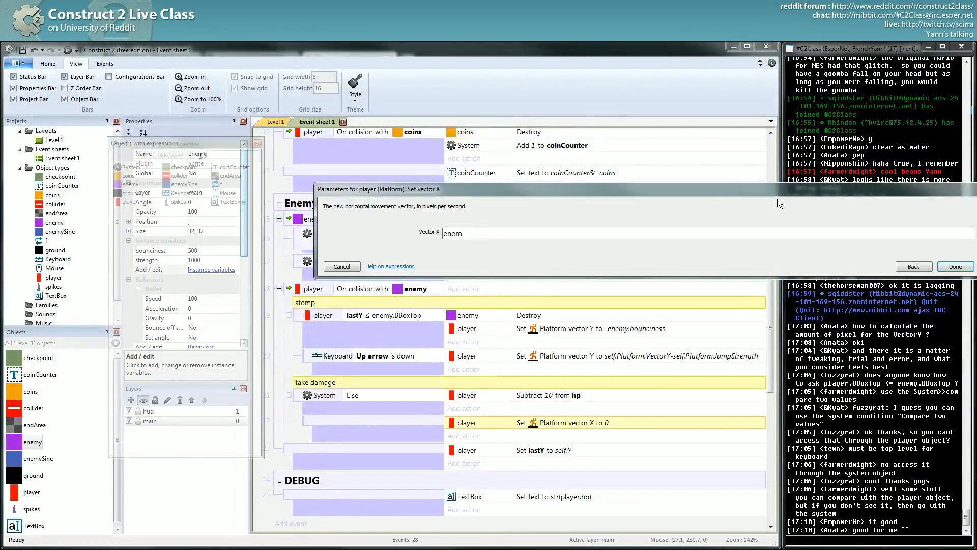
click(953, 266)
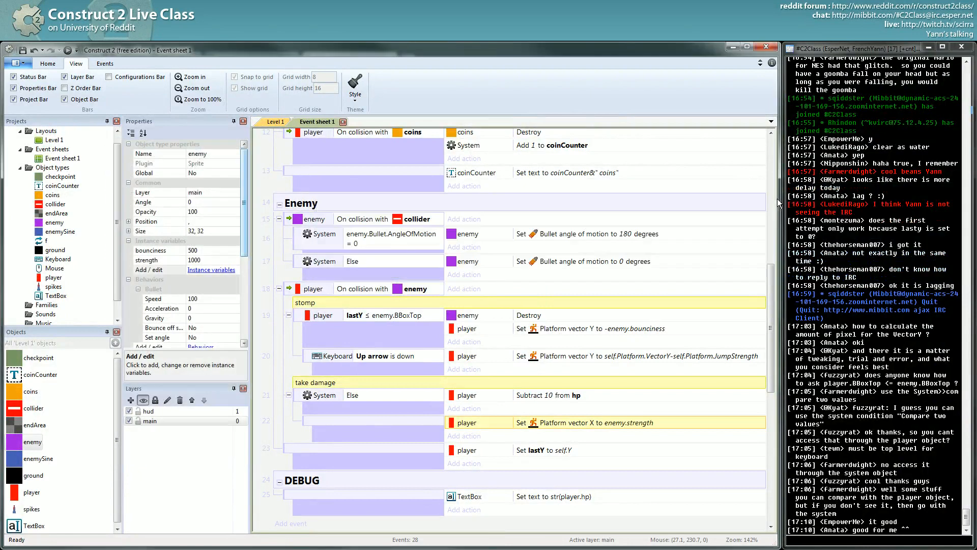
mouse_move(598, 428)
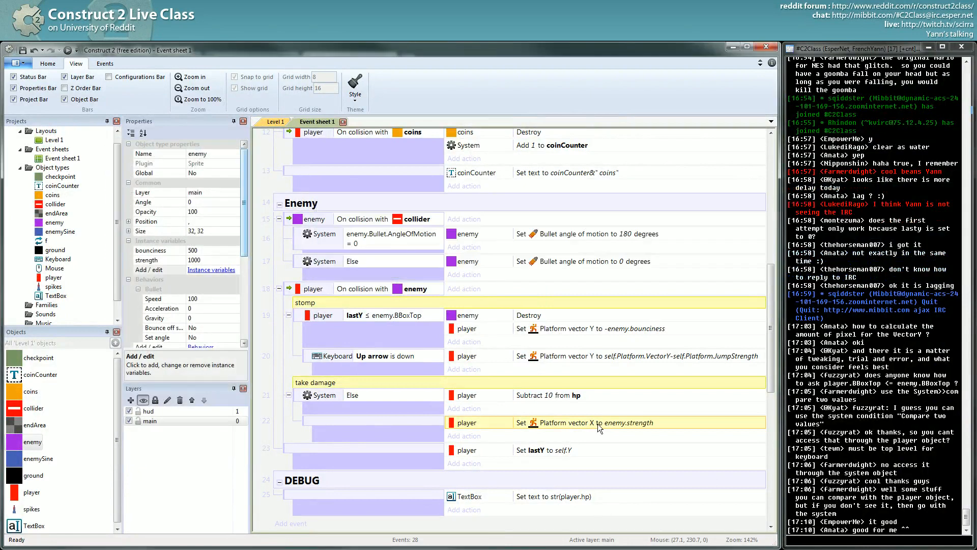
mouse_move(80, 59)
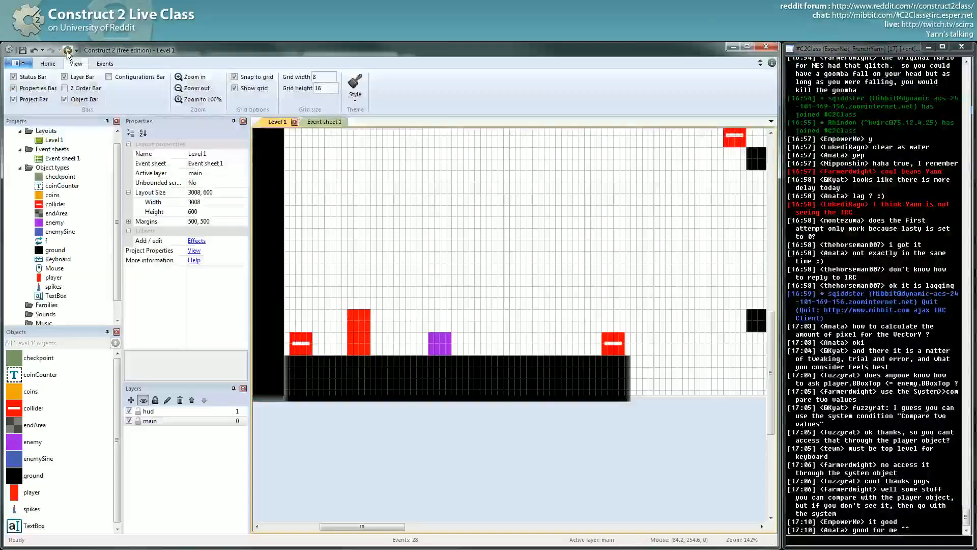
Step: Add a sub-event with the condition player X < enemy.X
click(322, 122)
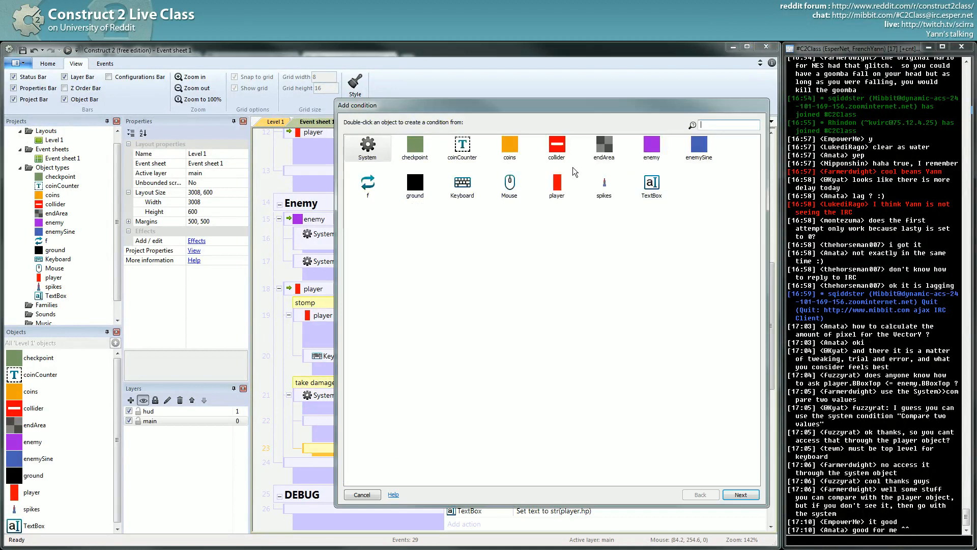
double_click(556, 186)
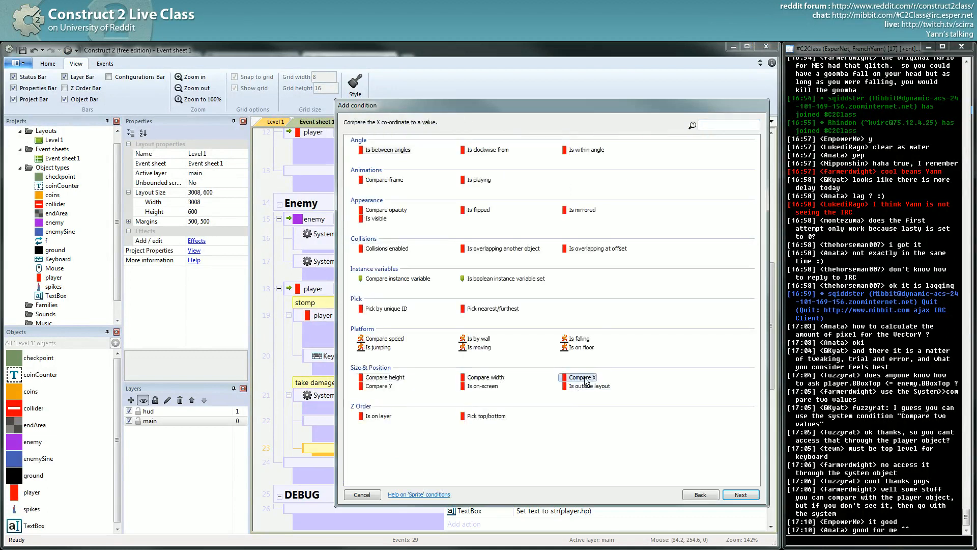
click(581, 377)
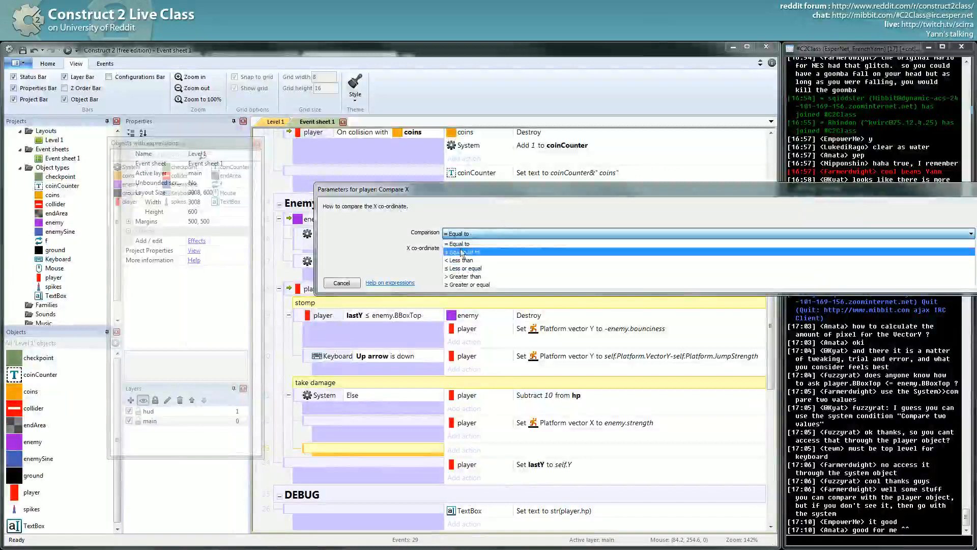
click(458, 243)
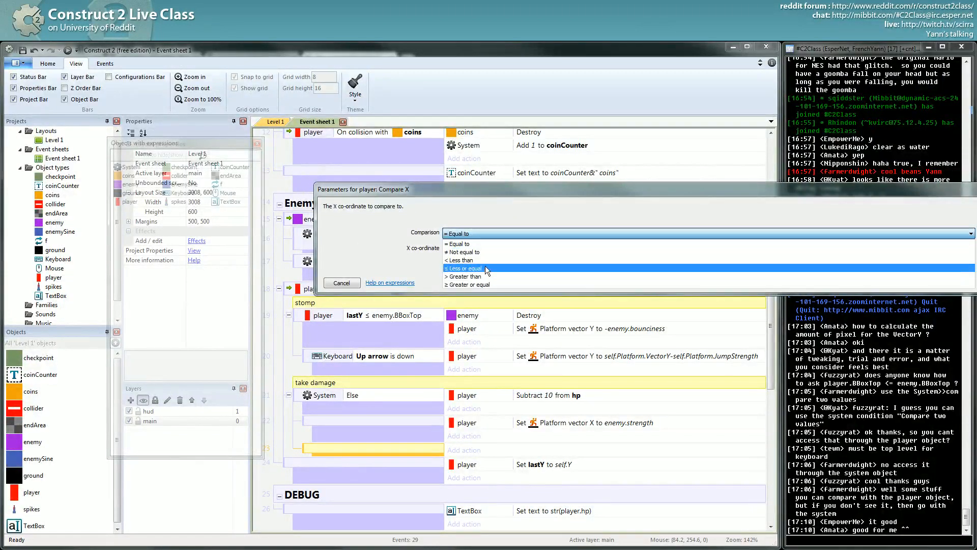
click(464, 261)
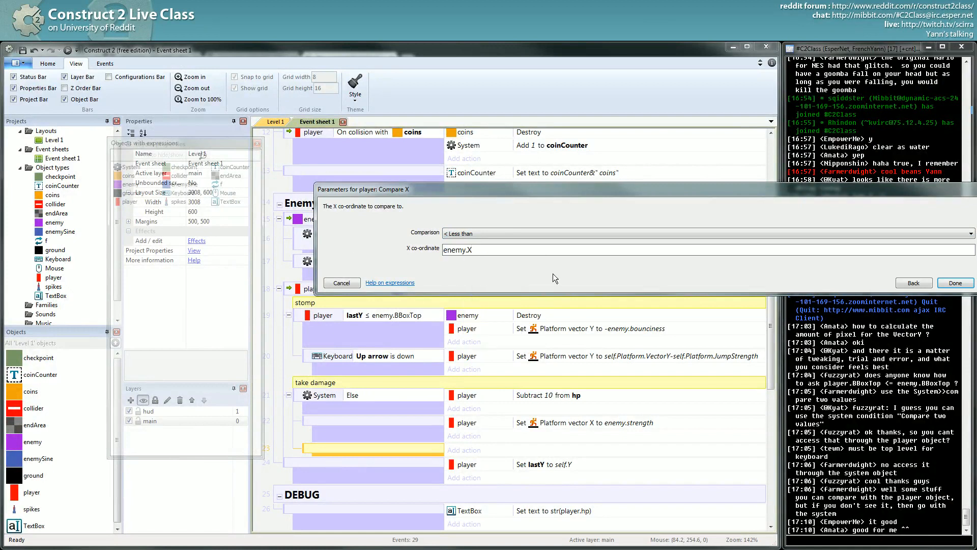
click(954, 282)
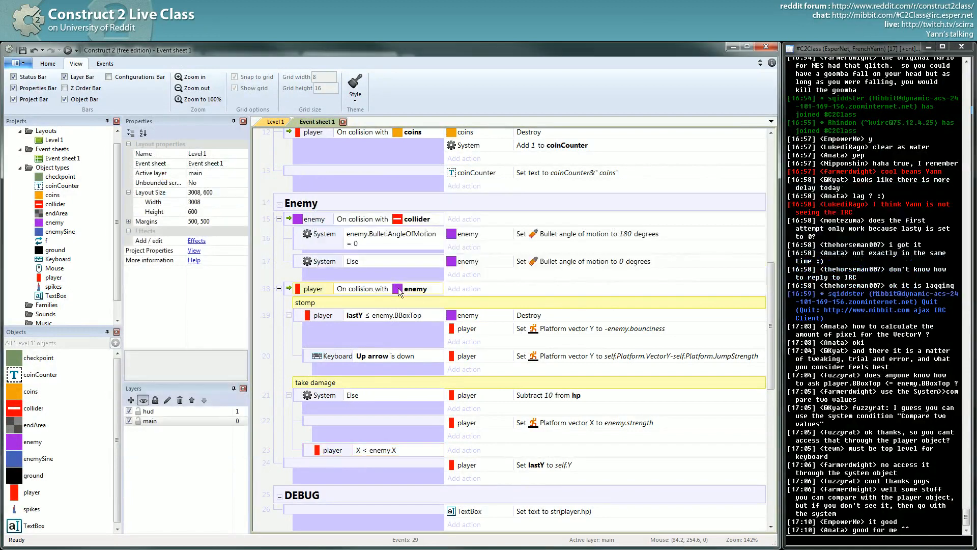
mouse_move(546, 433)
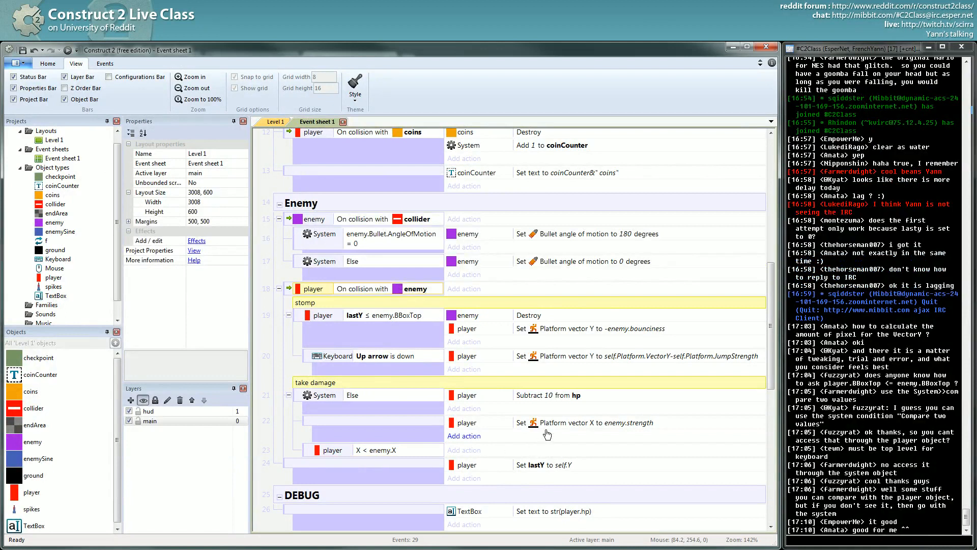
Step: Move the knockback into it as -enemy.strength, with positive enemy.strength under Else
click(586, 436)
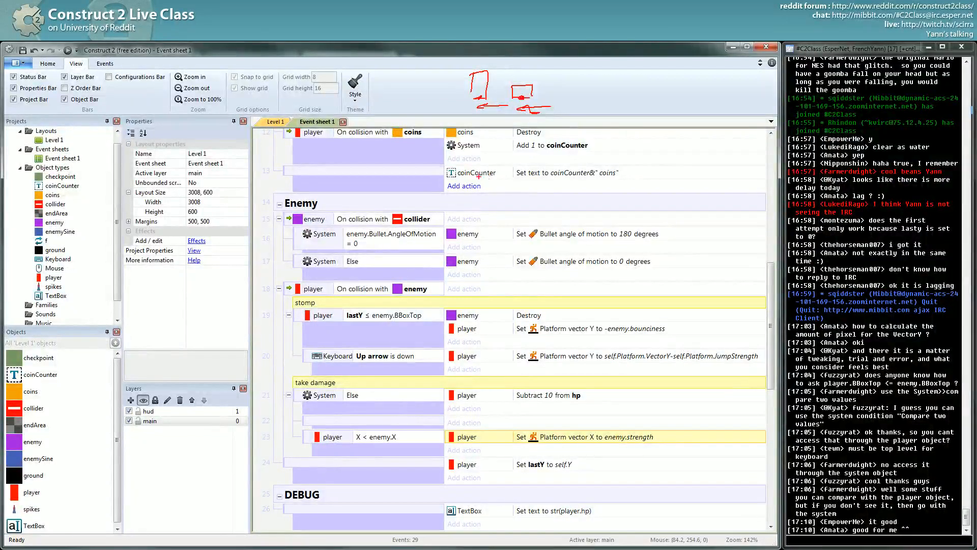
double_click(592, 436)
text(-)
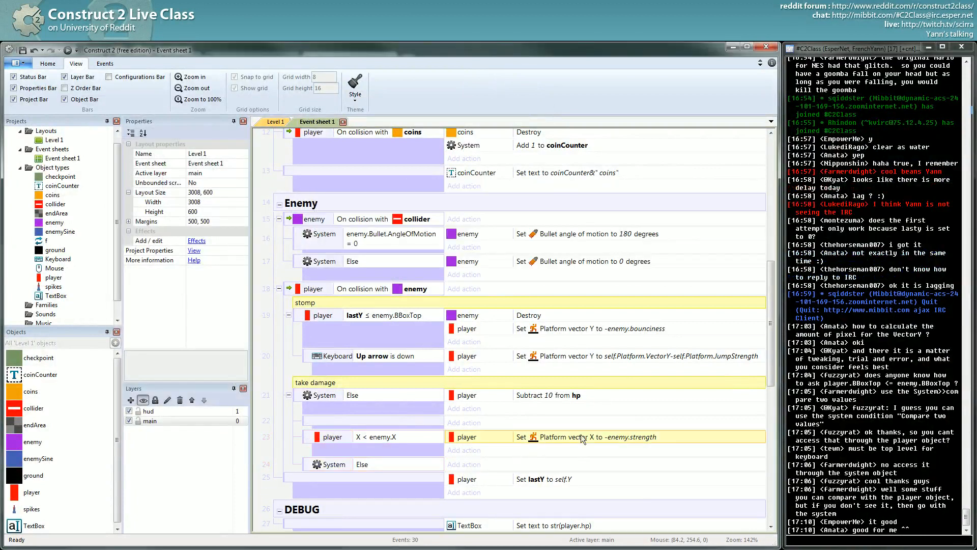
double_click(584, 436)
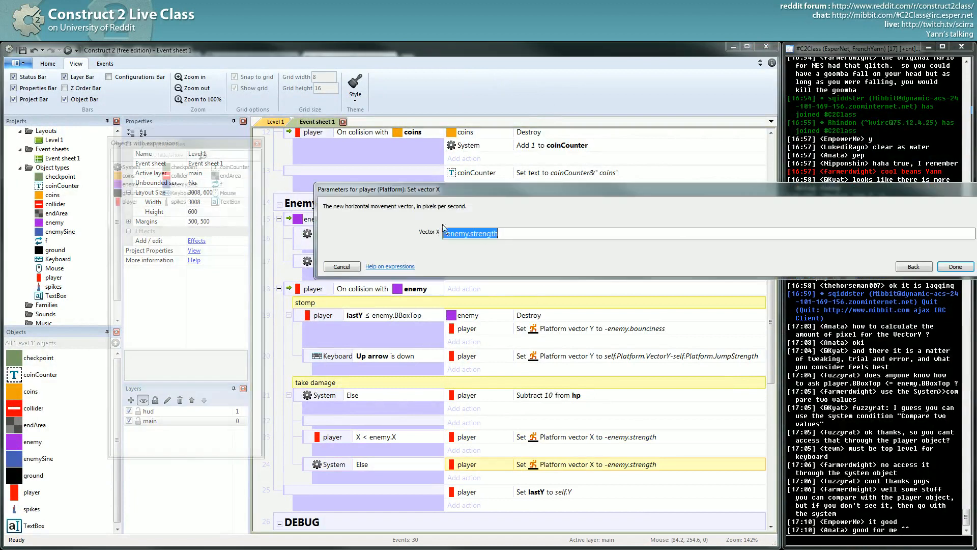
click(955, 266)
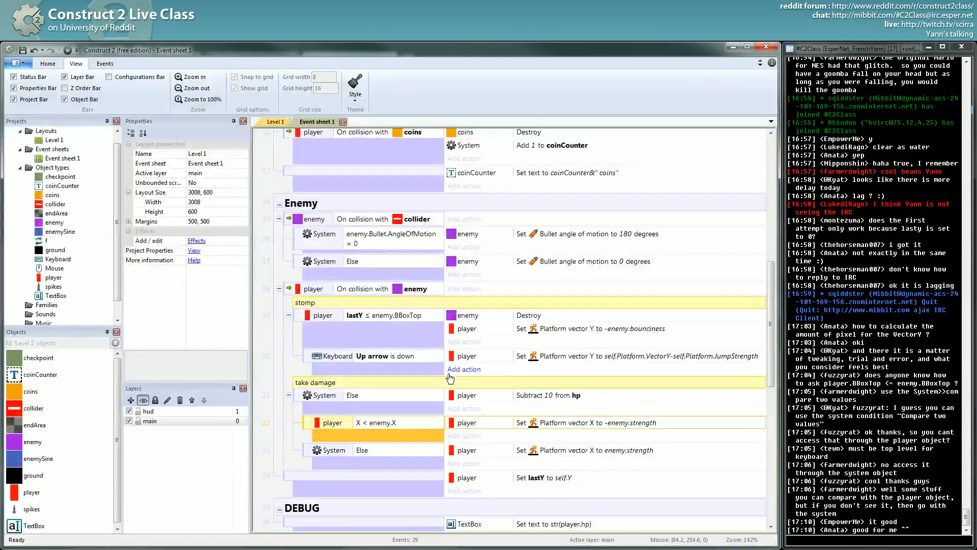
Step: Set the enemy's strength instance variable to 330, checking enemy and player properties
scroll(down, 3)
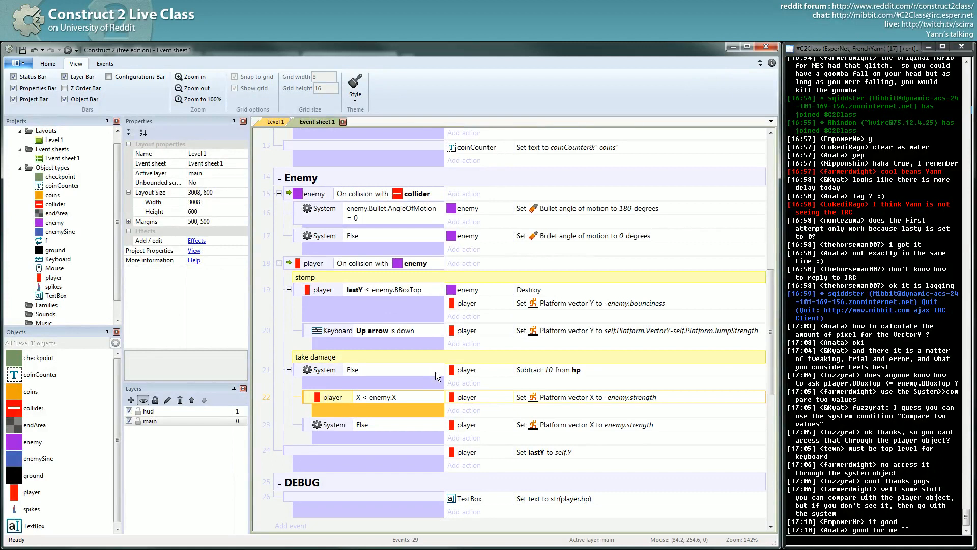
click(611, 397)
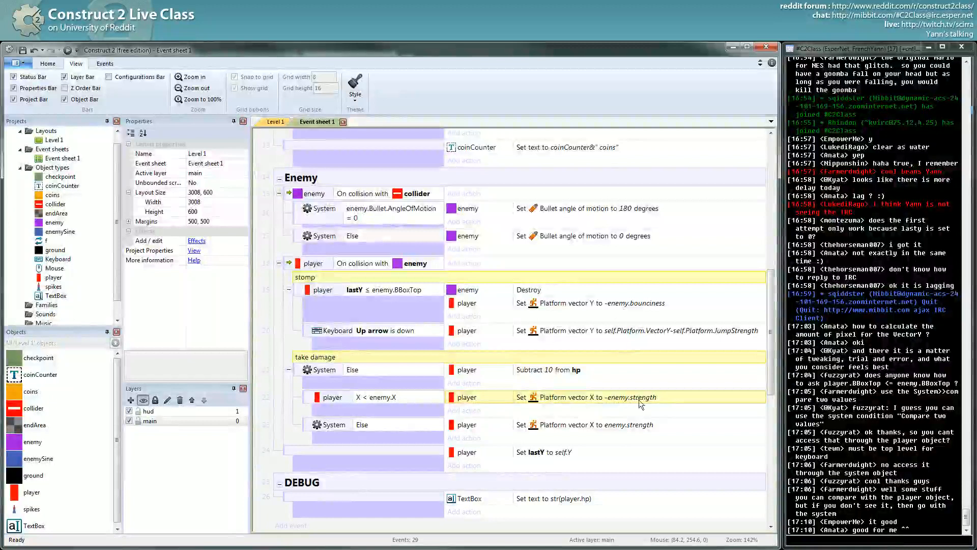
click(32, 442)
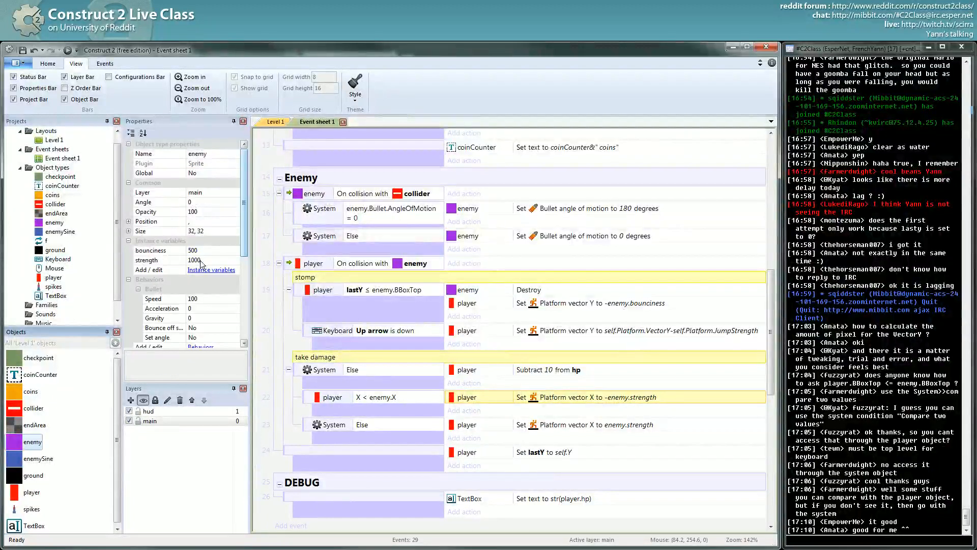
click(149, 260)
text(0)
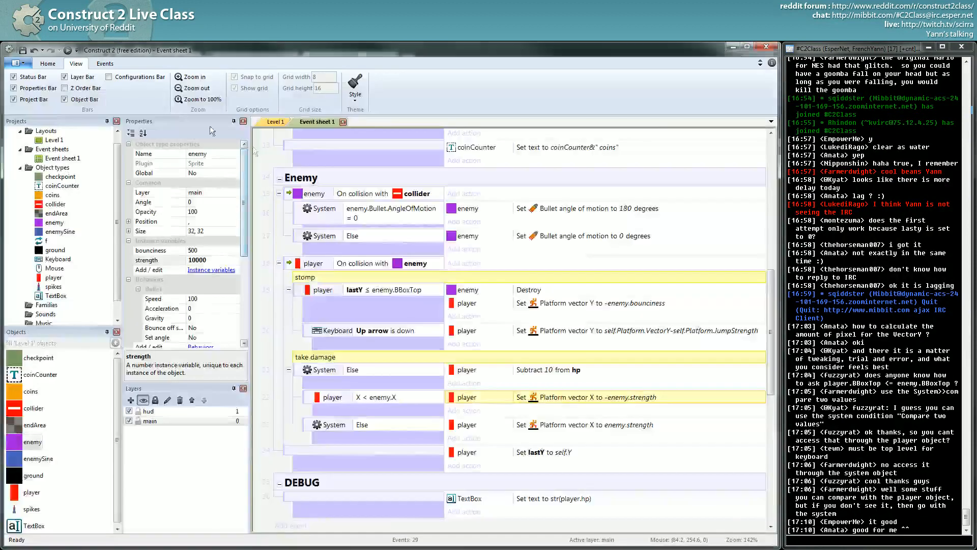
click(31, 492)
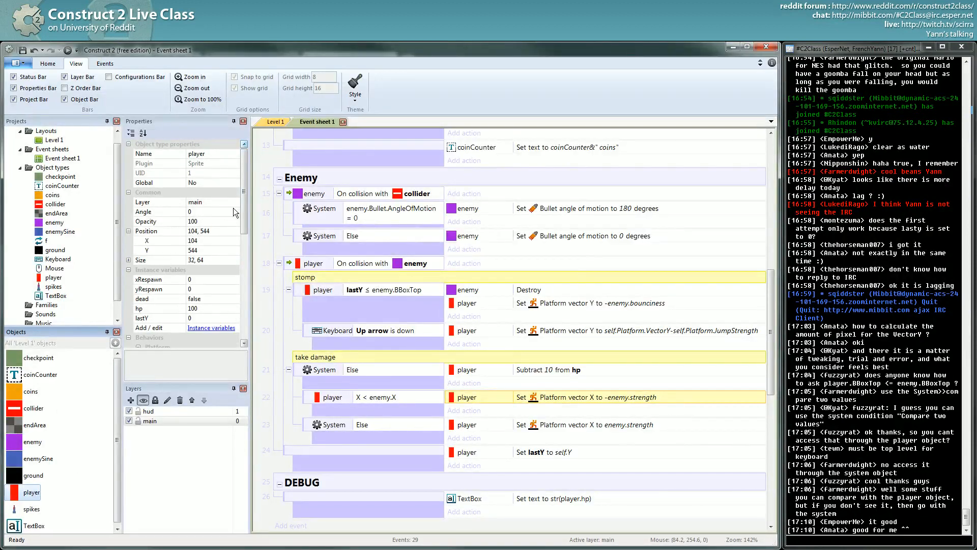
scroll(down, 3)
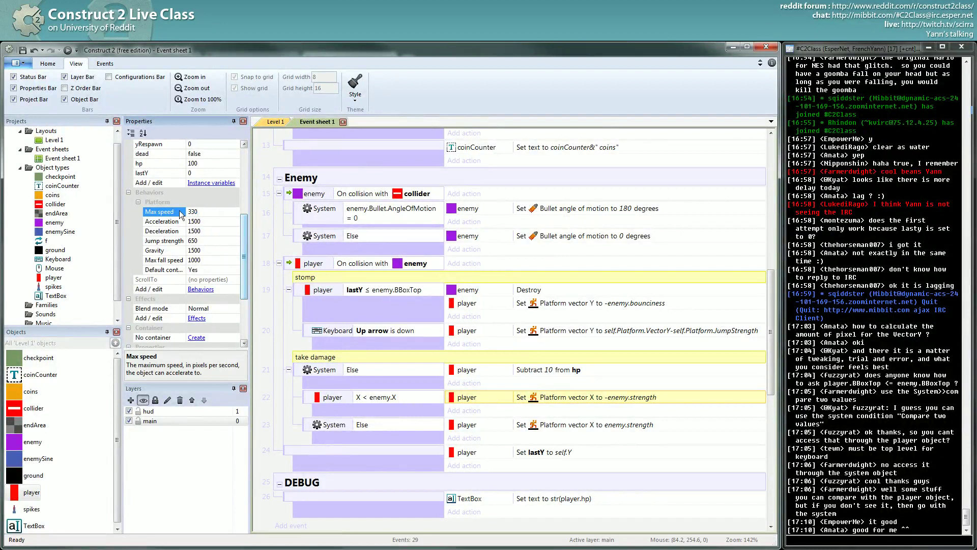
click(205, 211)
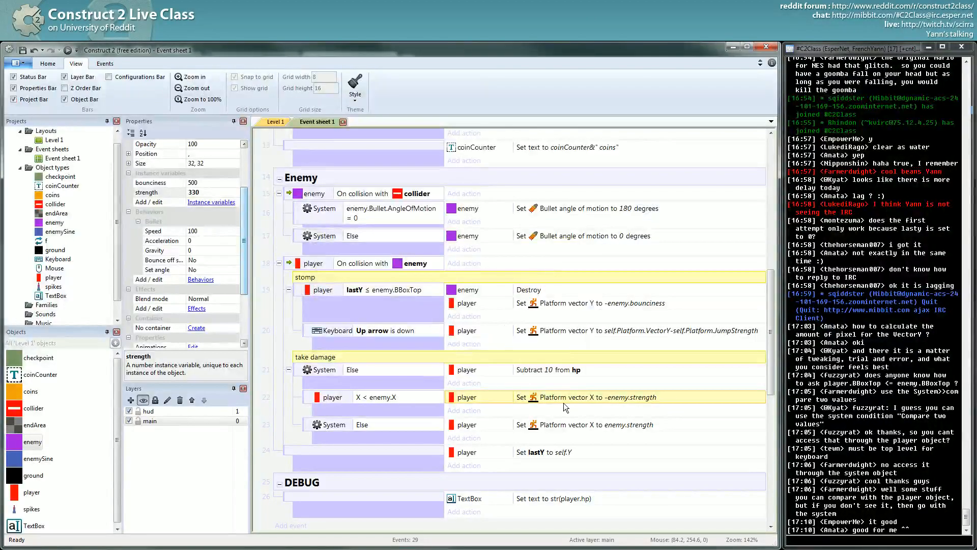
Step: Add local Number variable saveMaxSpeed, initial value 0, to the take damage event
click(333, 397)
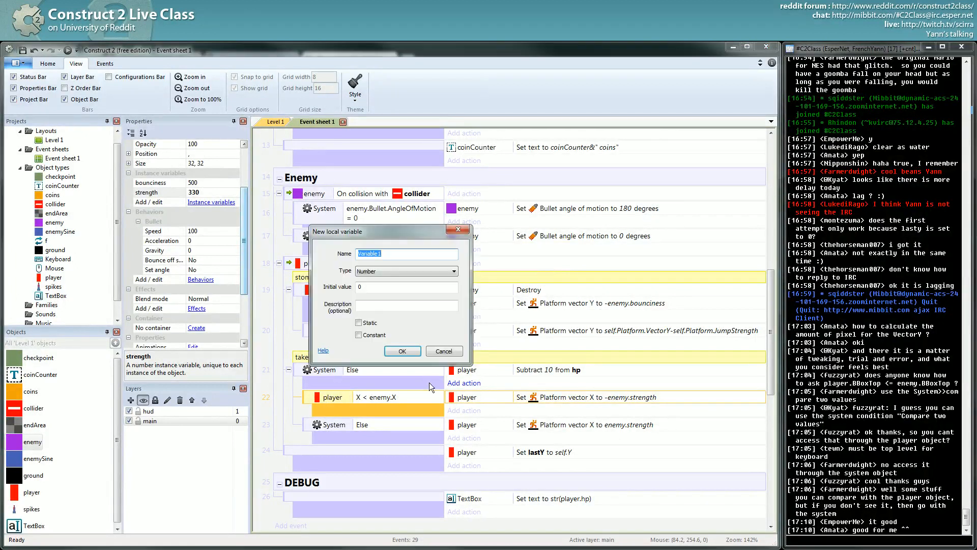
click(443, 350)
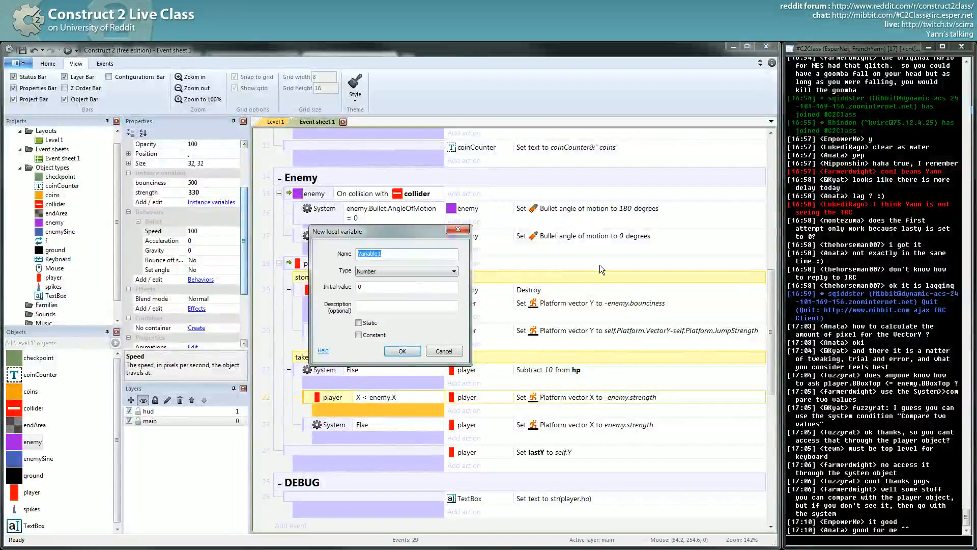
text(saveMaxSpeed)
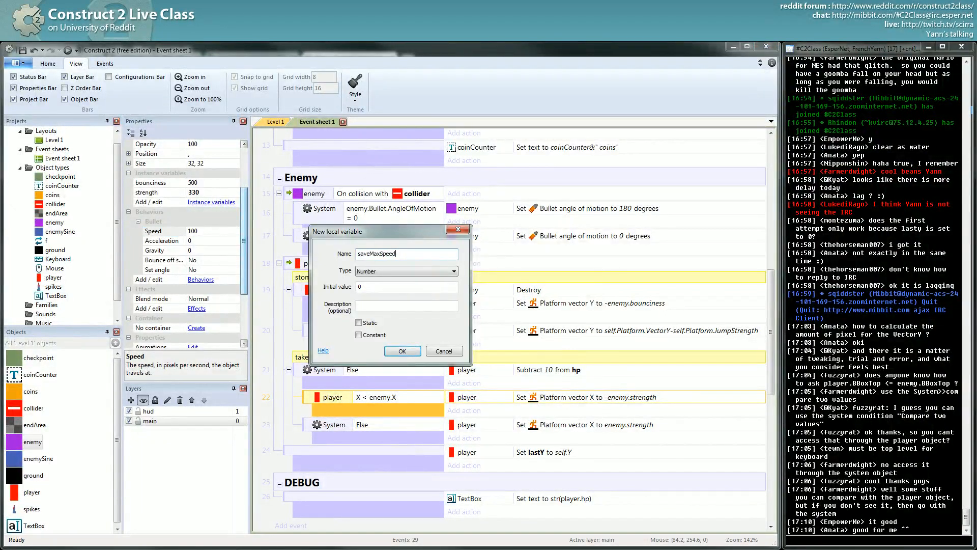
click(402, 350)
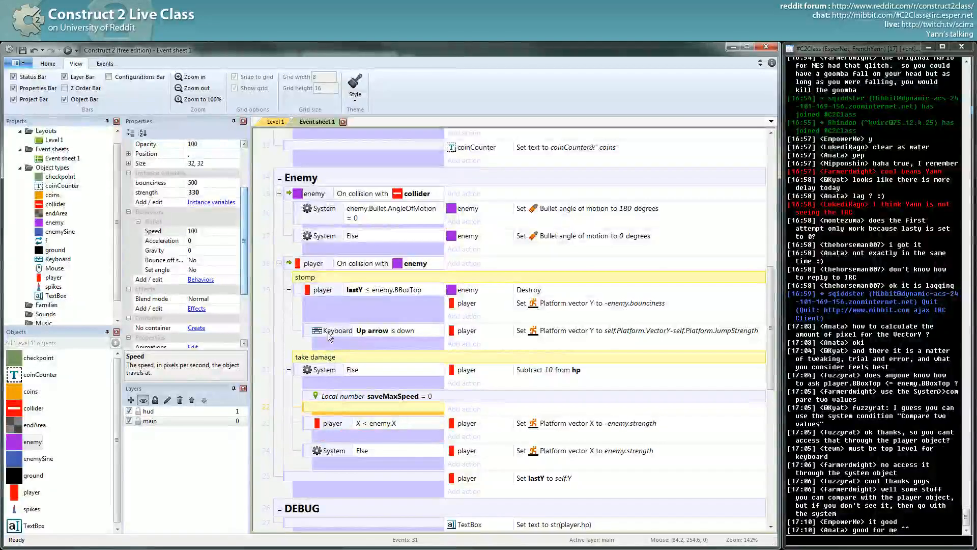
Step: Add a player action setting Platform max speed to enemy.strength
click(463, 343)
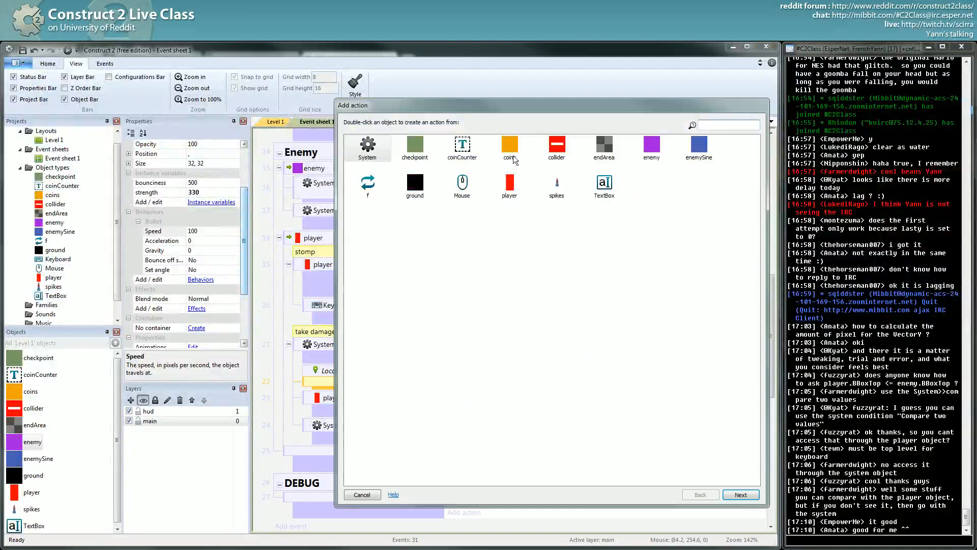
double_click(509, 185)
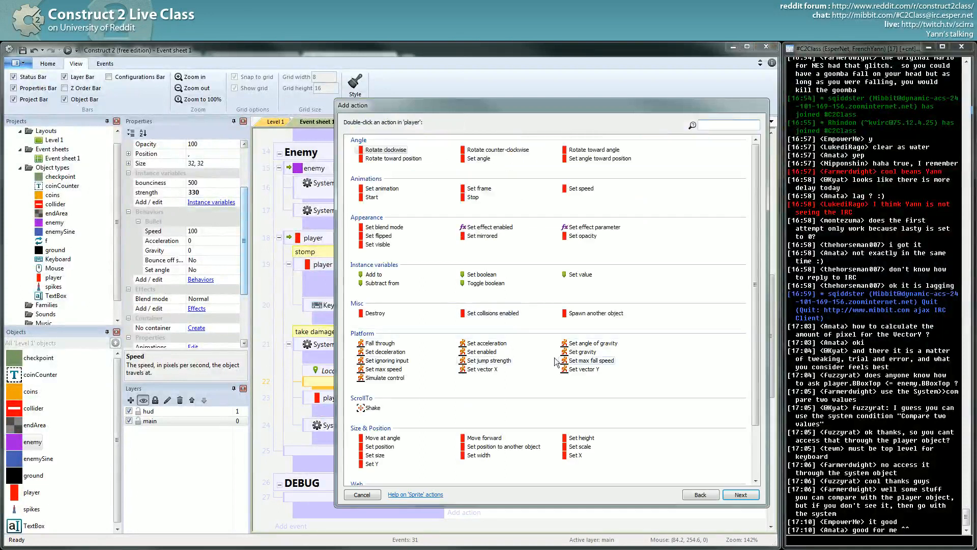
click(361, 493)
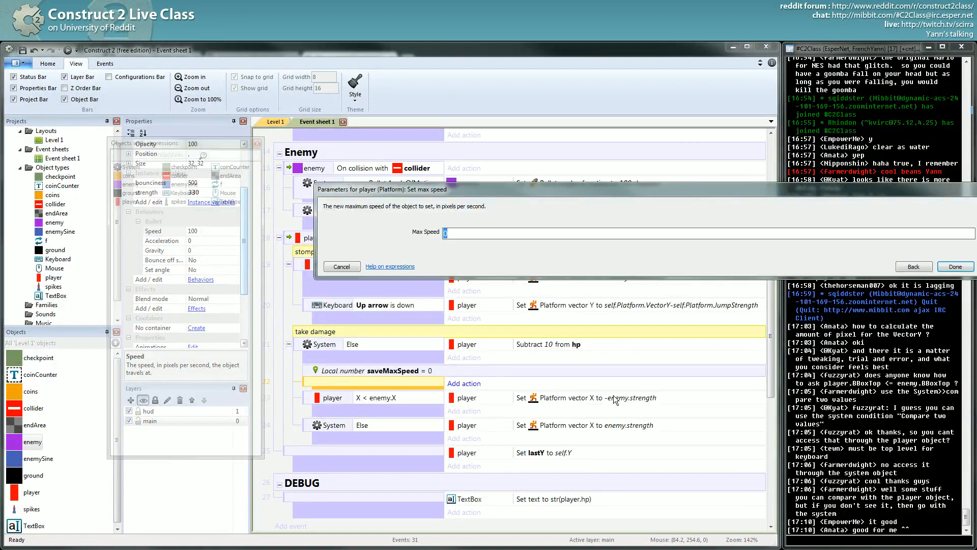
text(ene)
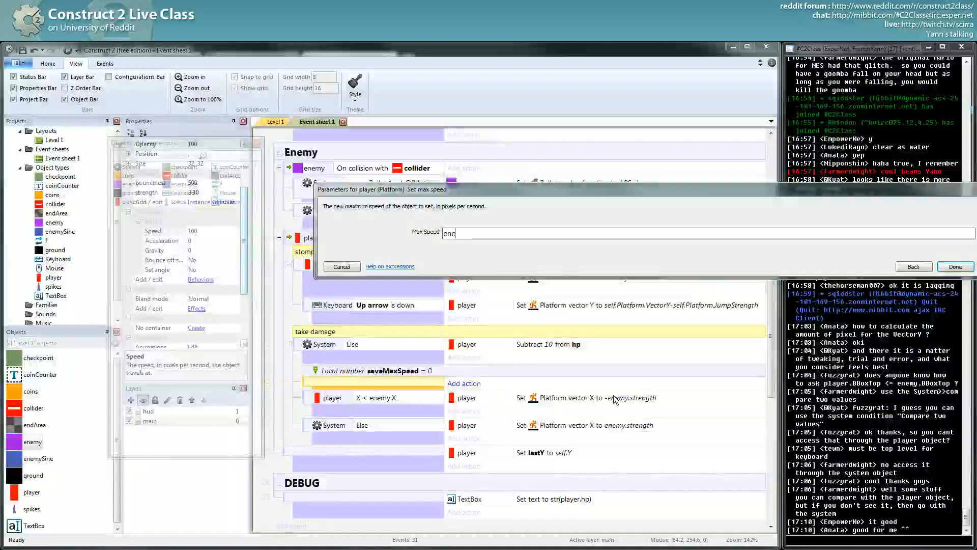
click(341, 266)
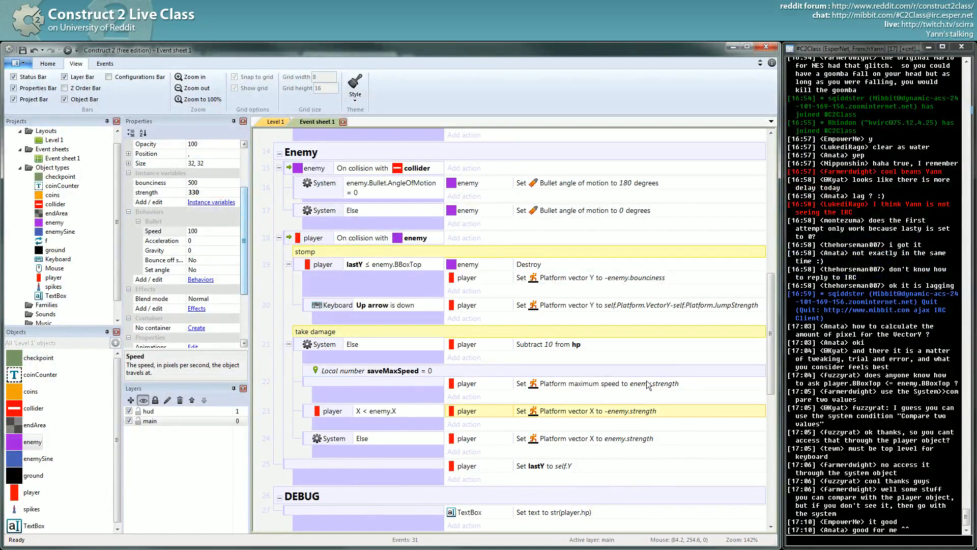
click(592, 382)
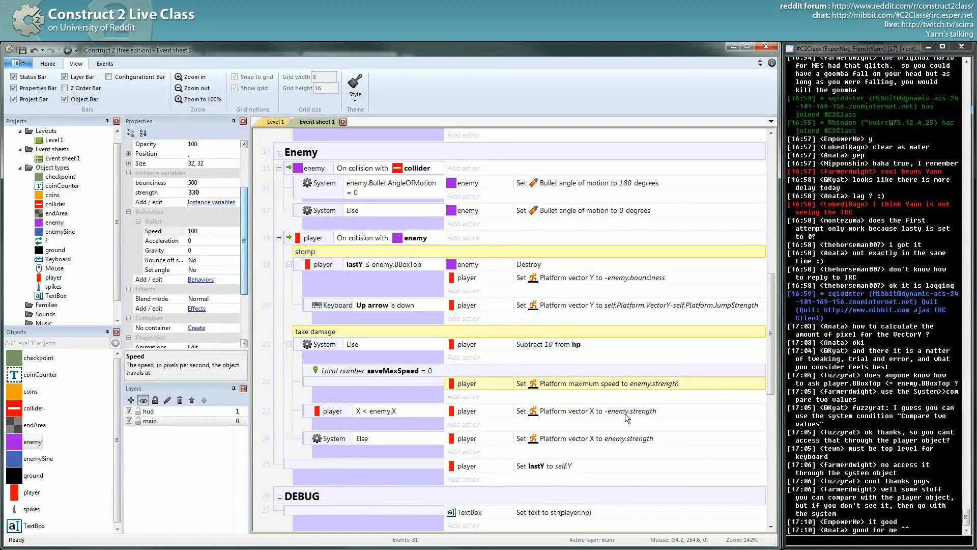
Step: Add a System Set value action storing player.Platform.MaxSpeed in saveMaxSpeed
scroll(down, 3)
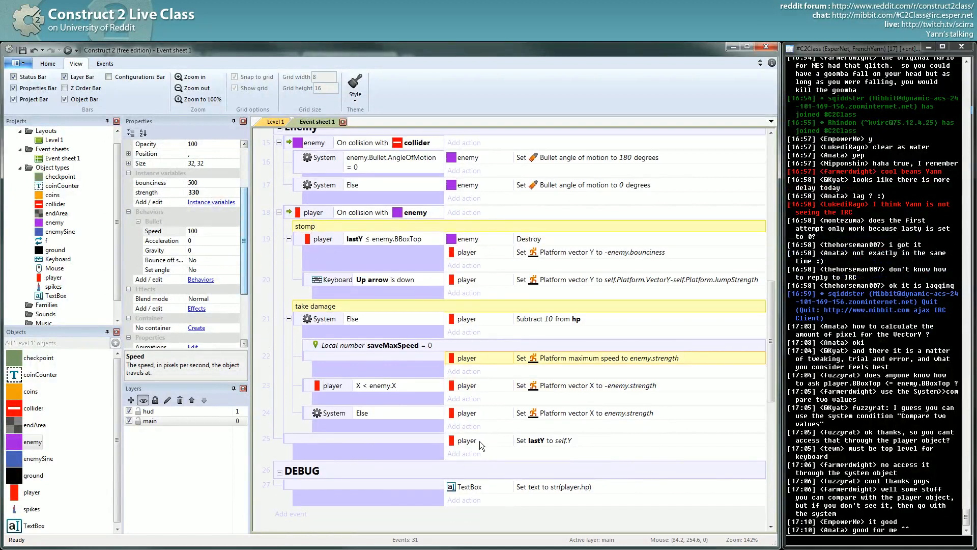
mouse_move(489, 399)
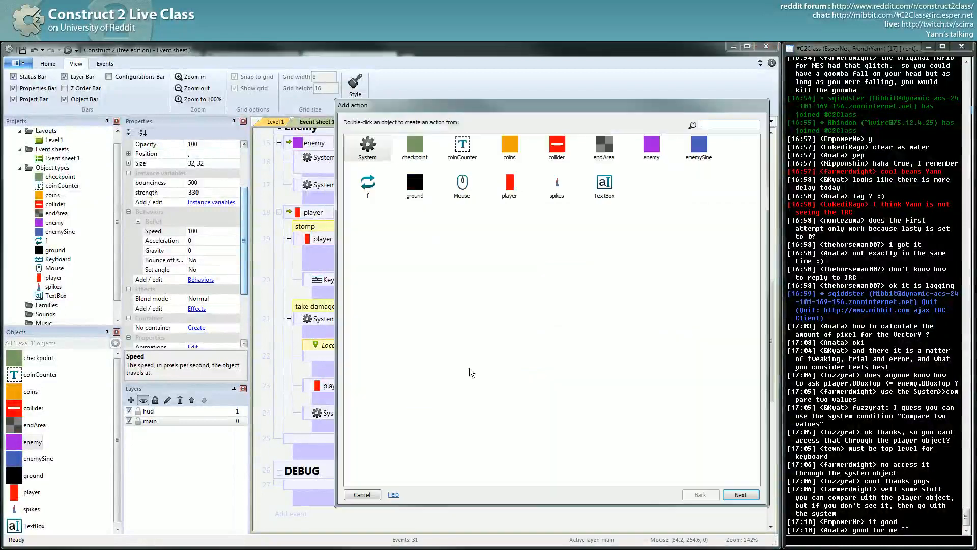
click(362, 495)
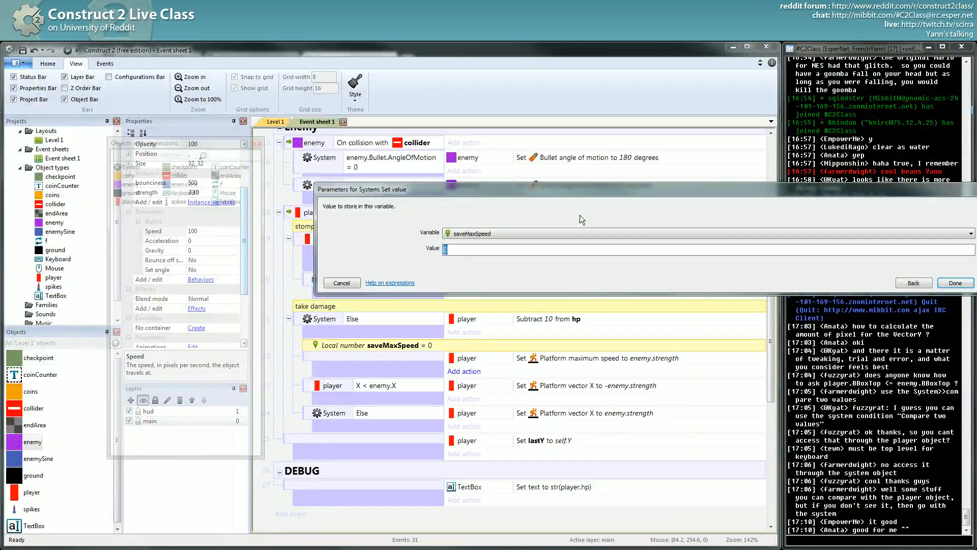
text(player)
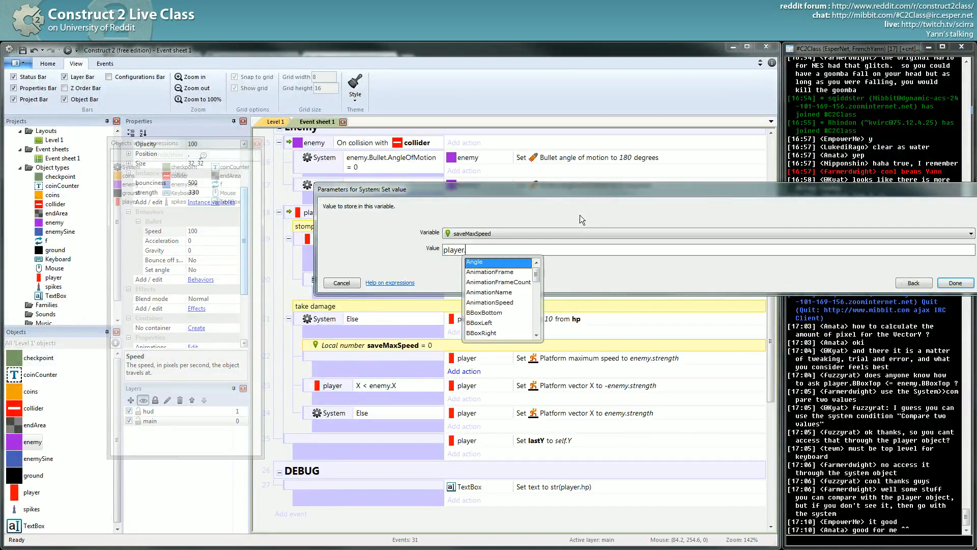
text(.Platform)
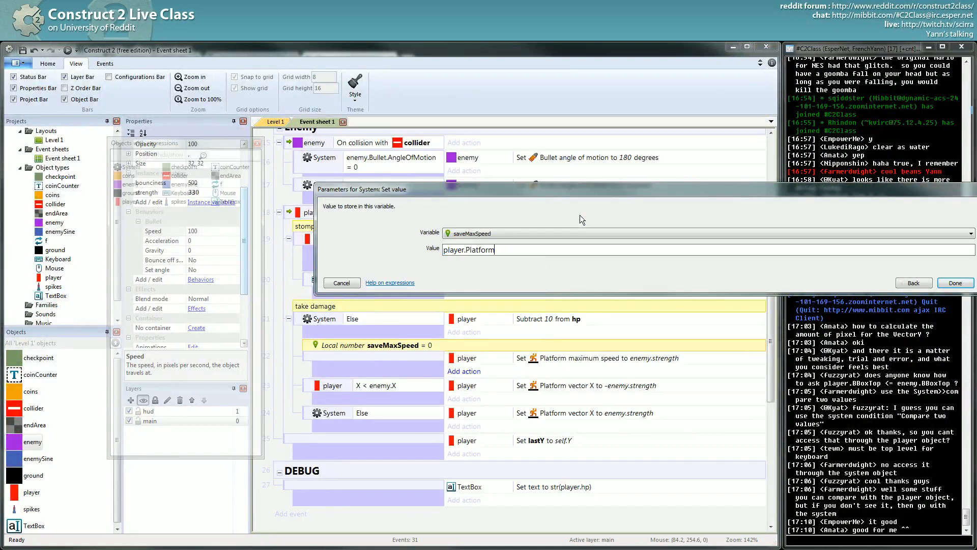
text(.M)
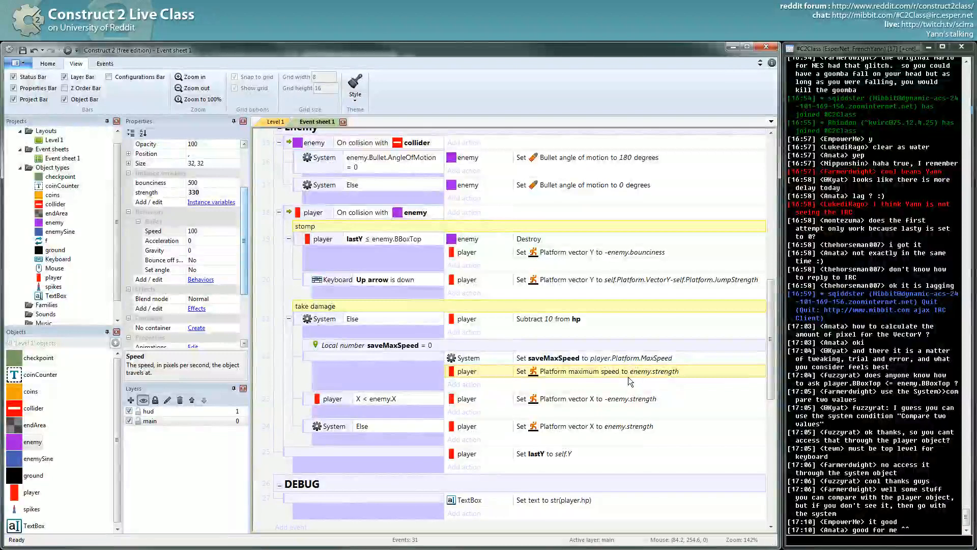
mouse_move(630, 406)
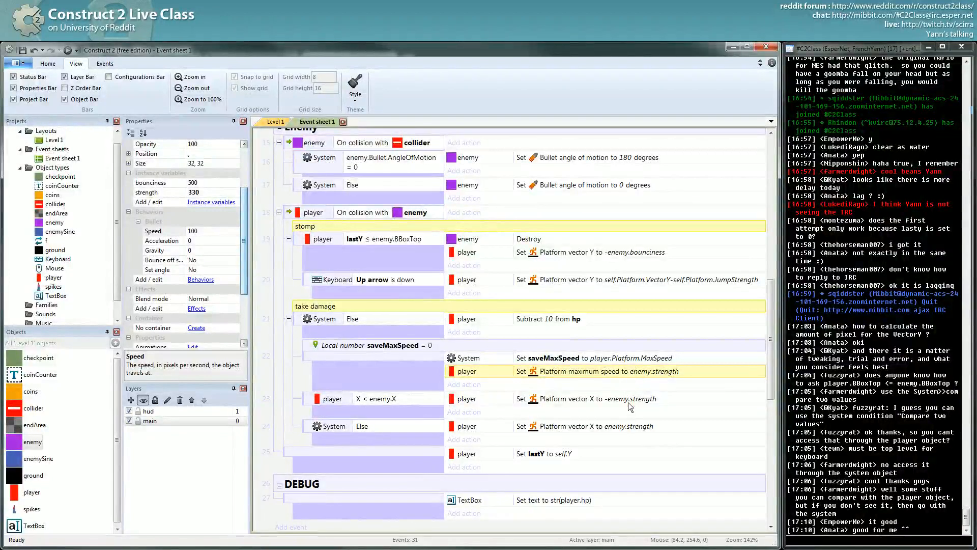
Step: Cancel the extra Add action dialog and go to Level 1 to set enemy strength 10000
click(586, 398)
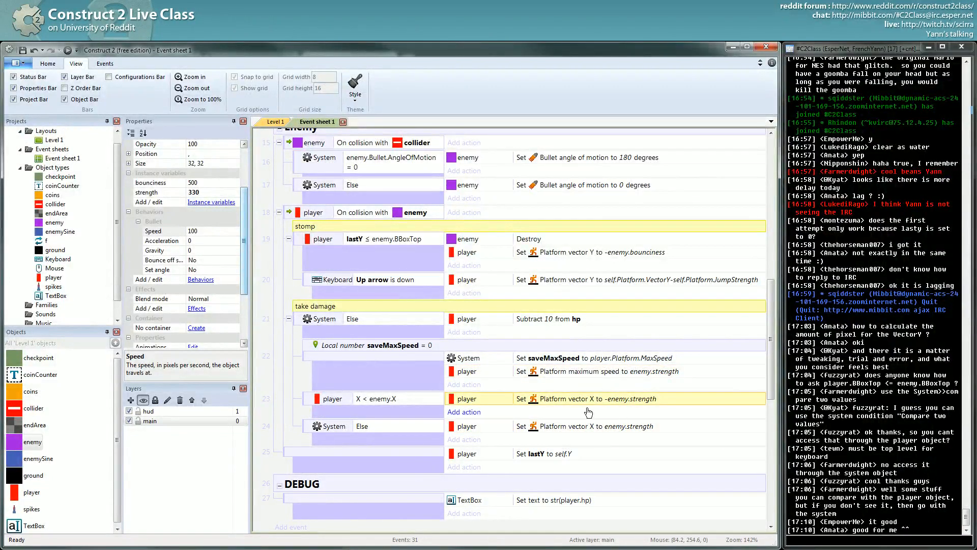
click(464, 411)
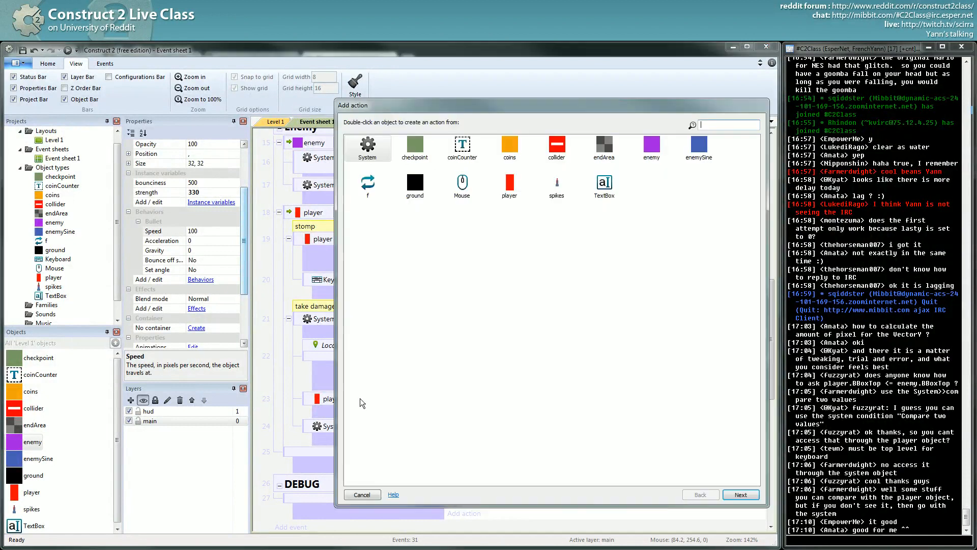
click(361, 494)
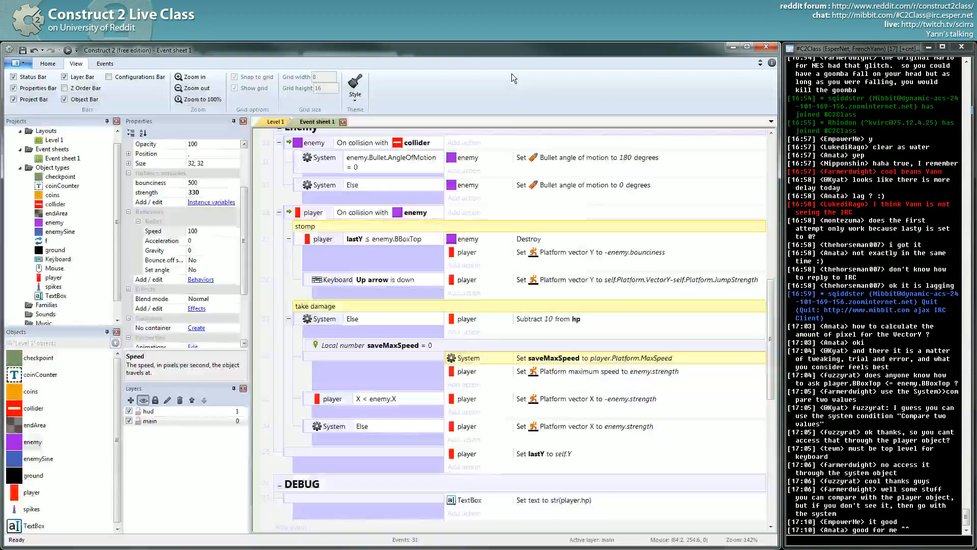
click(586, 371)
text(10000)
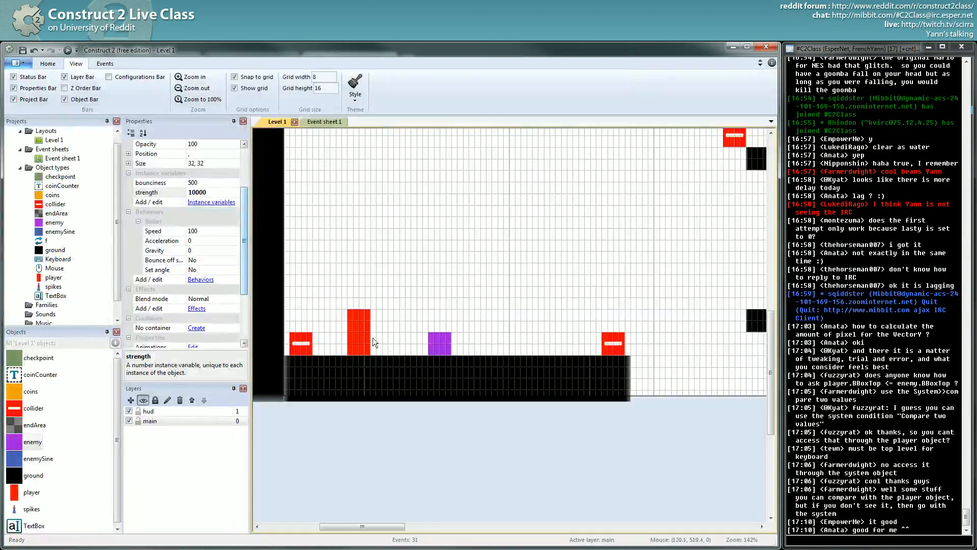
Step: Set the enemy's strength to 1000 in Level 1, then return to Event sheet 1
click(358, 315)
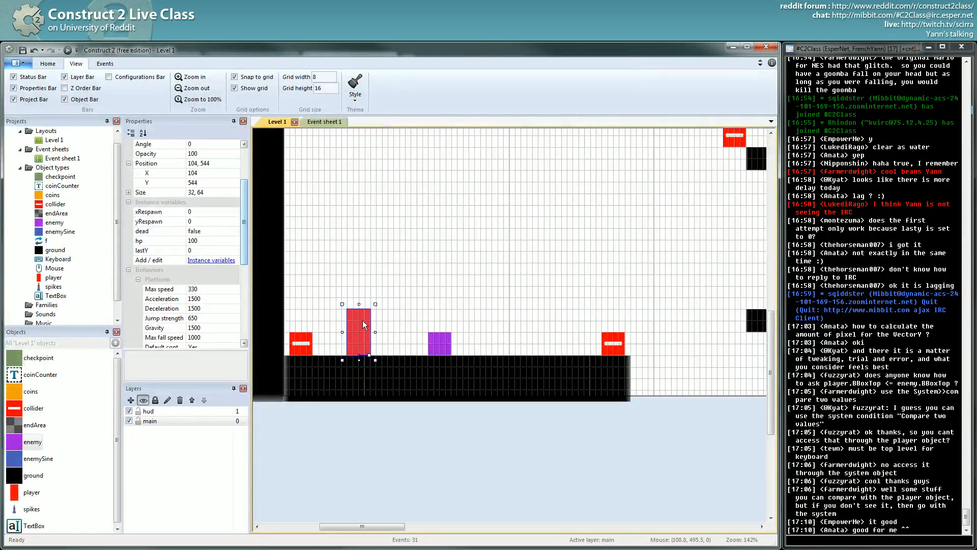
click(440, 342)
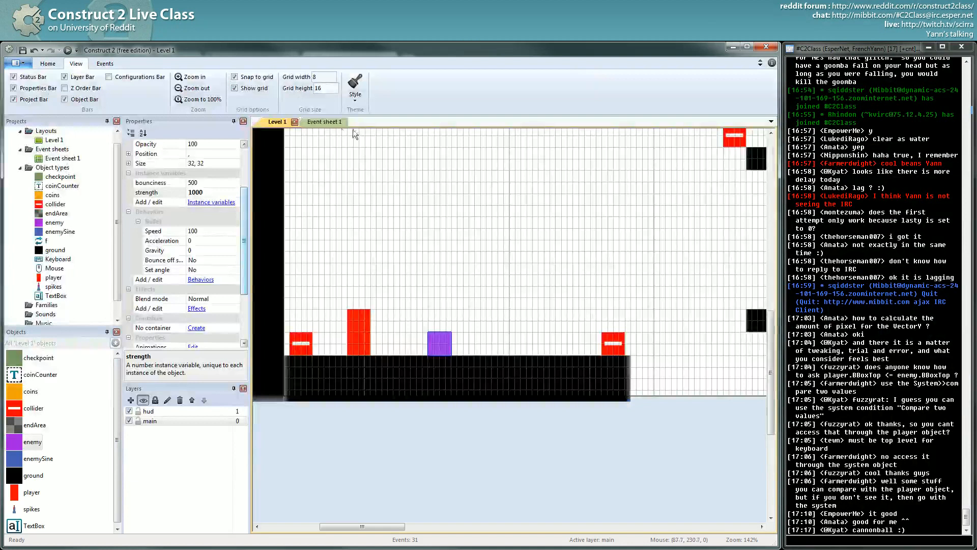
click(324, 122)
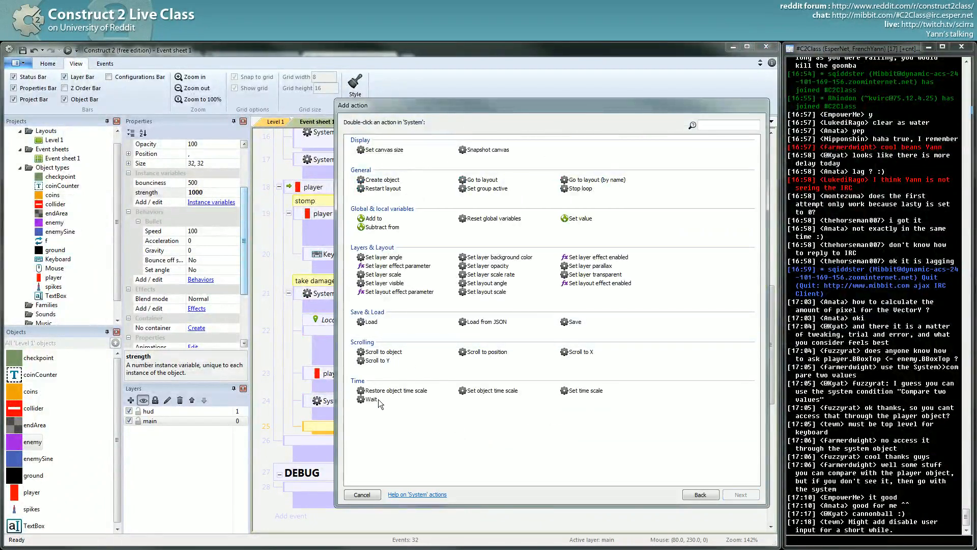
Step: Add a 0.5-second Wait and retype the copied max speed action's value as saveMaxSpeed
double_click(368, 399)
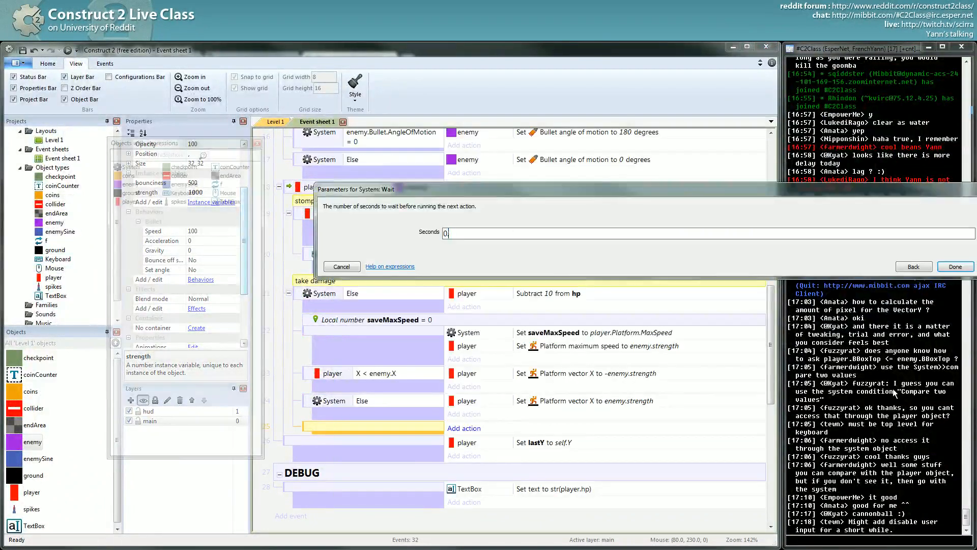
click(956, 266)
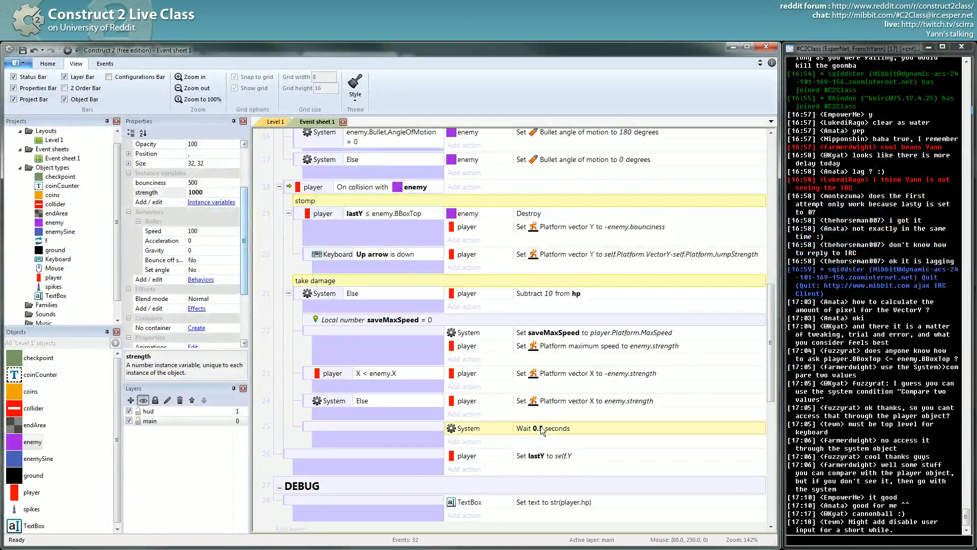
scroll(down, 3)
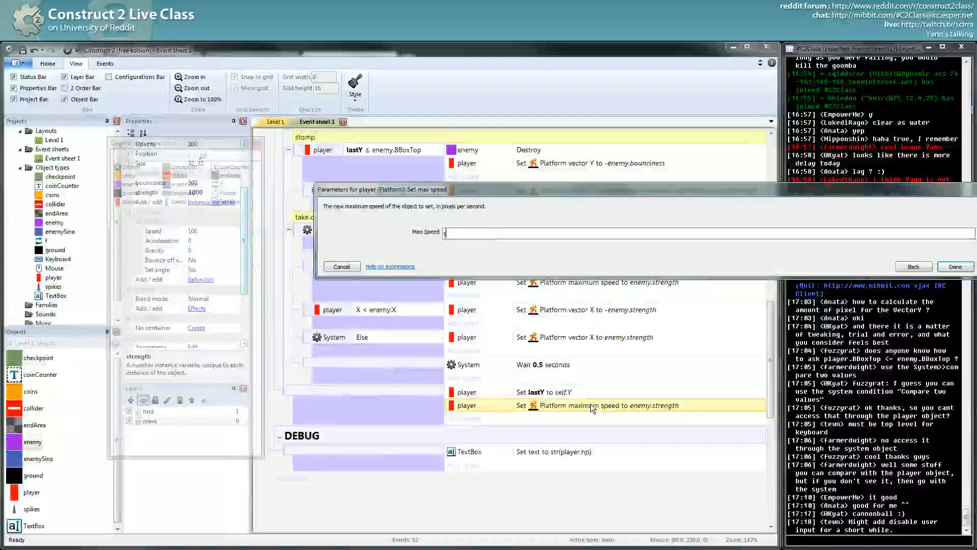
text(saveM)
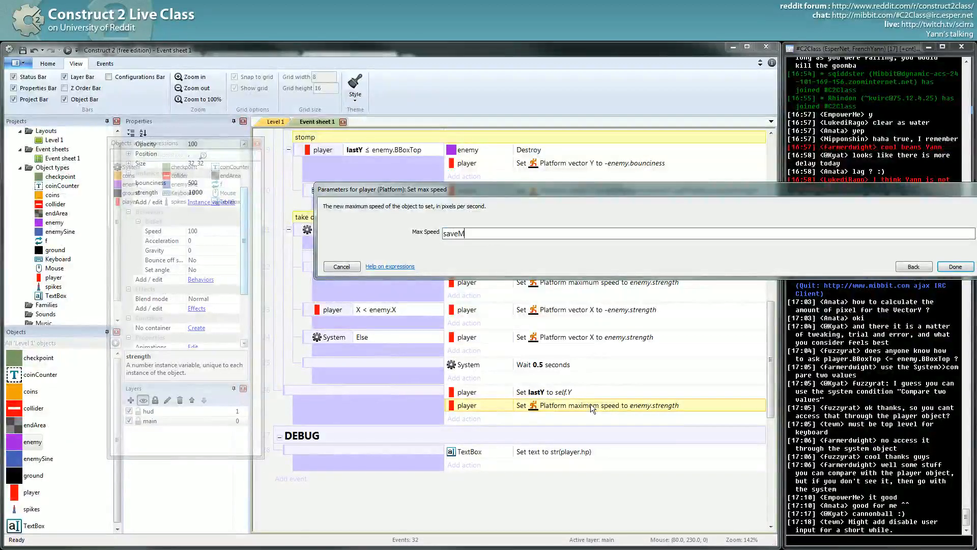